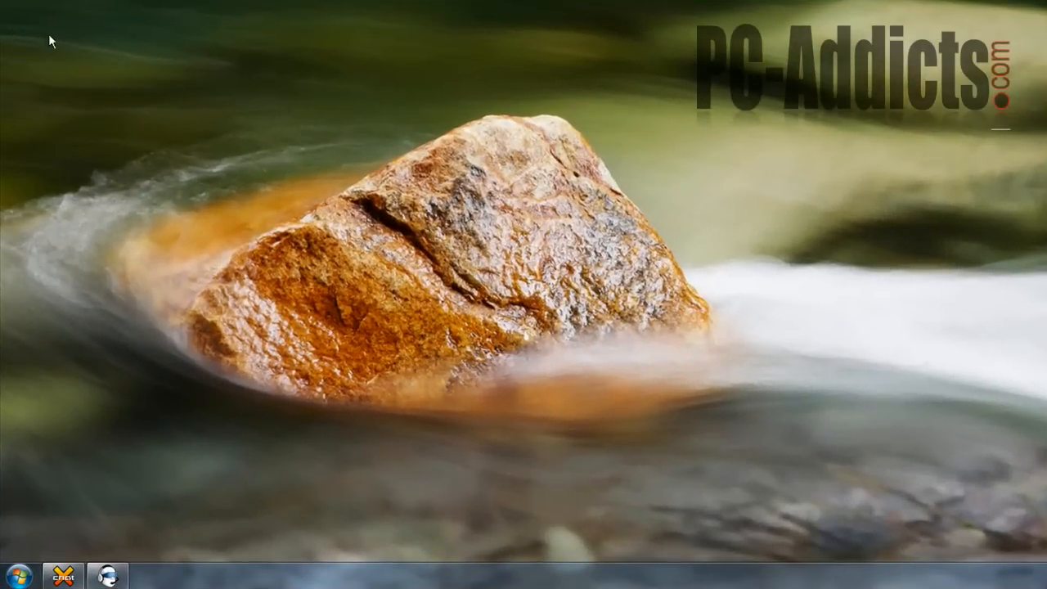
{"action": "mouse_move", "coordinate": [245, 282]}
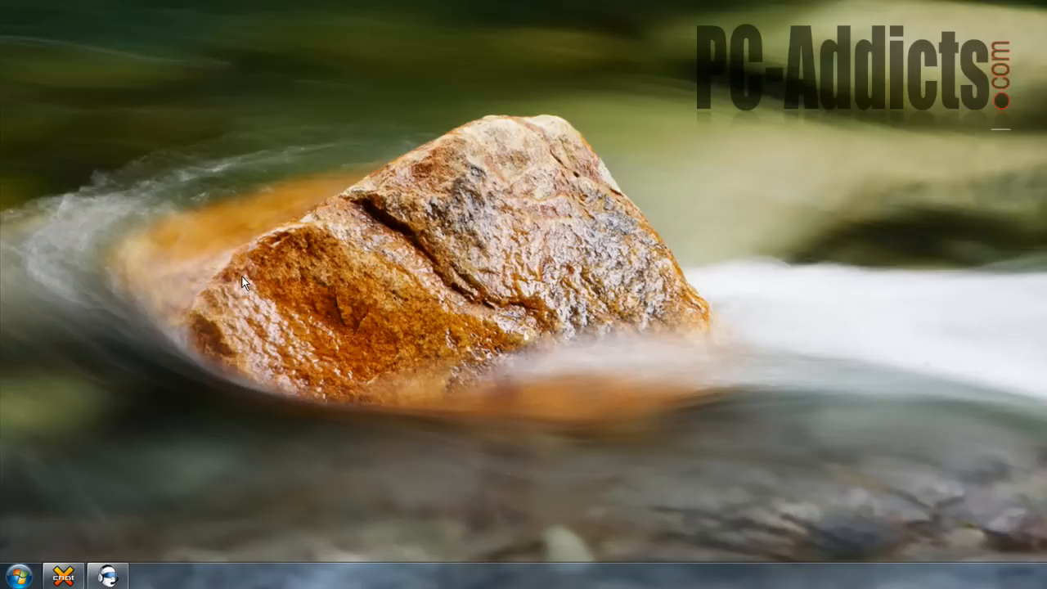
{"action": "mouse_move", "coordinate": [3, 324]}
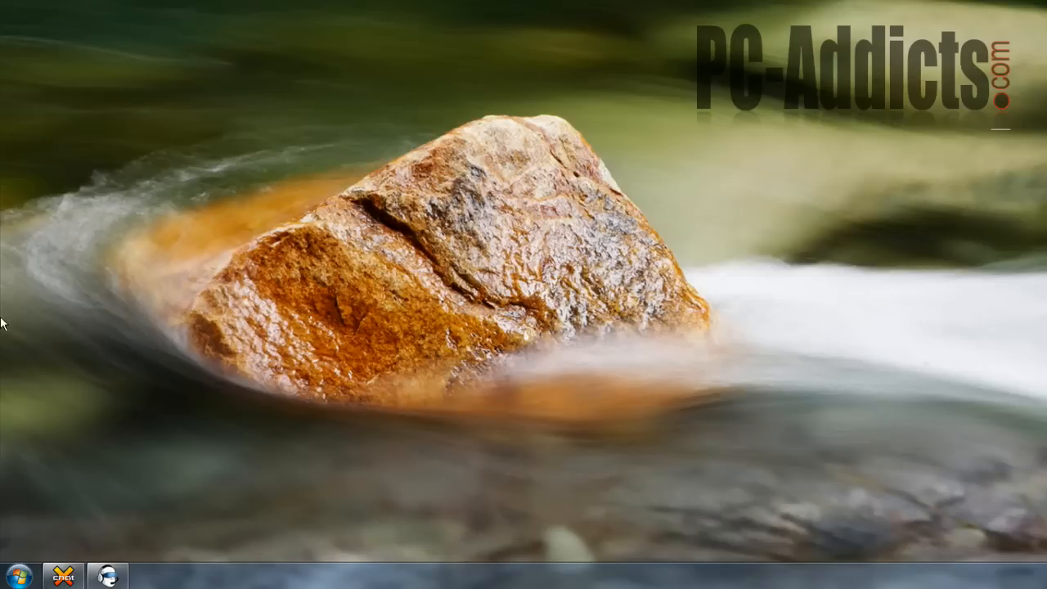
{"action": "mouse_move", "coordinate": [285, 495]}
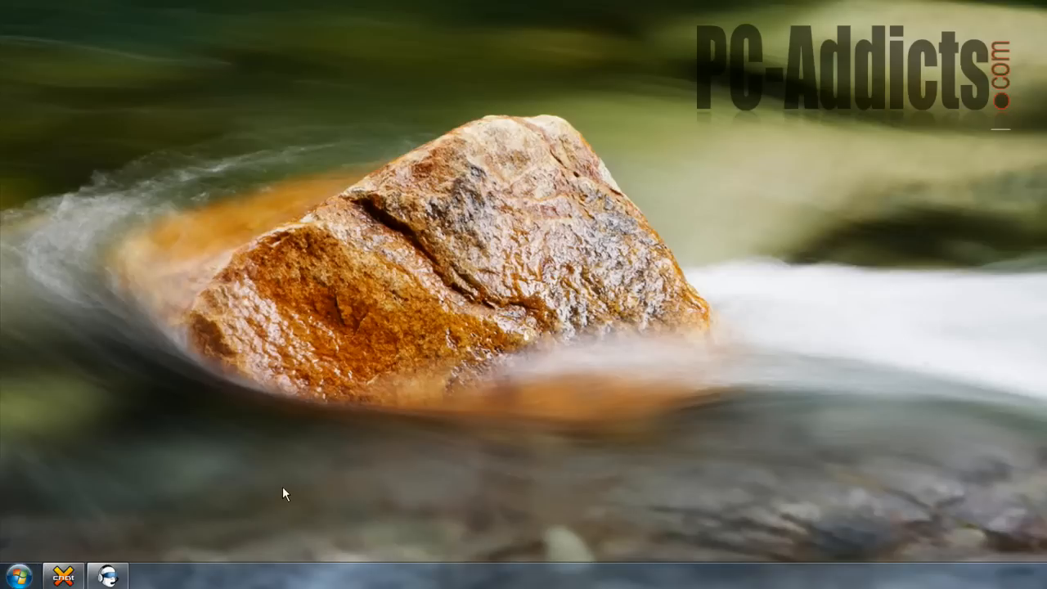
{"action": "mouse_move", "coordinate": [160, 539]}
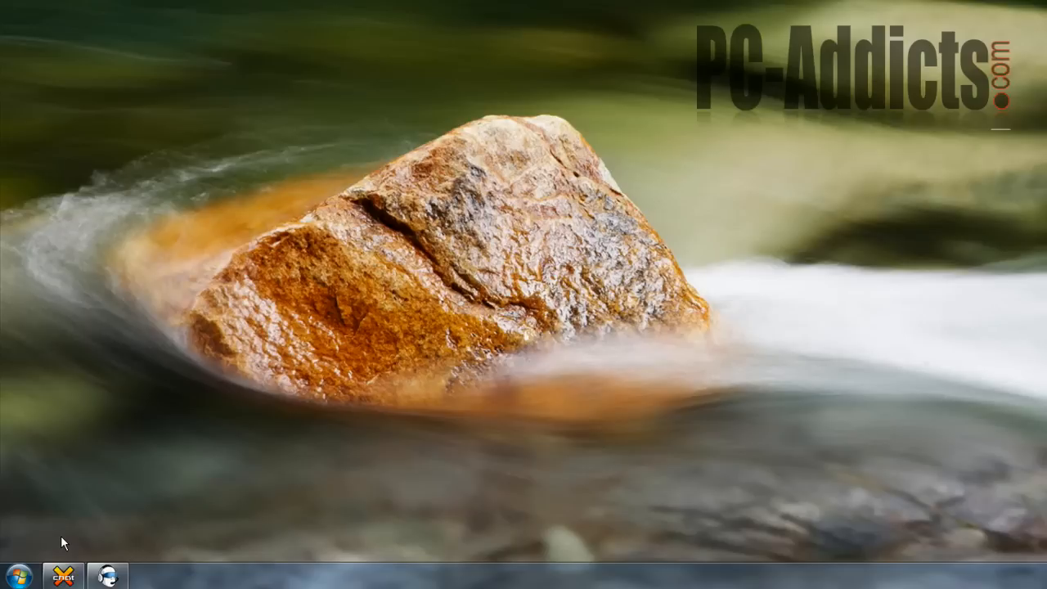
{"action": "mouse_move", "coordinate": [275, 523]}
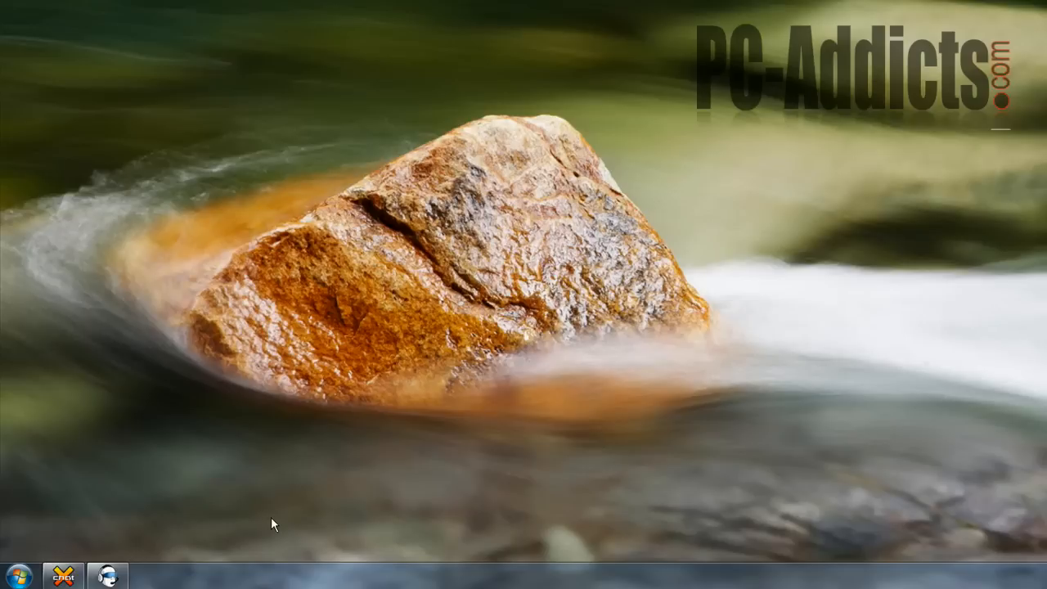
{"action": "mouse_move", "coordinate": [166, 539]}
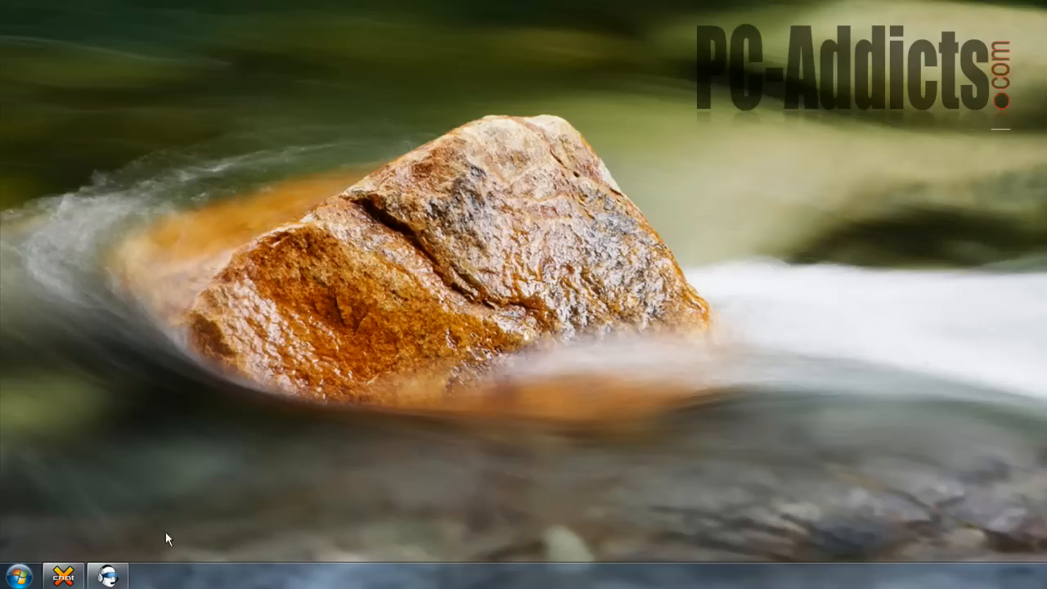
- Bring up the Start menu's program list to launch Mozilla Firefox
{"action": "left_click", "coordinate": [17, 576]}
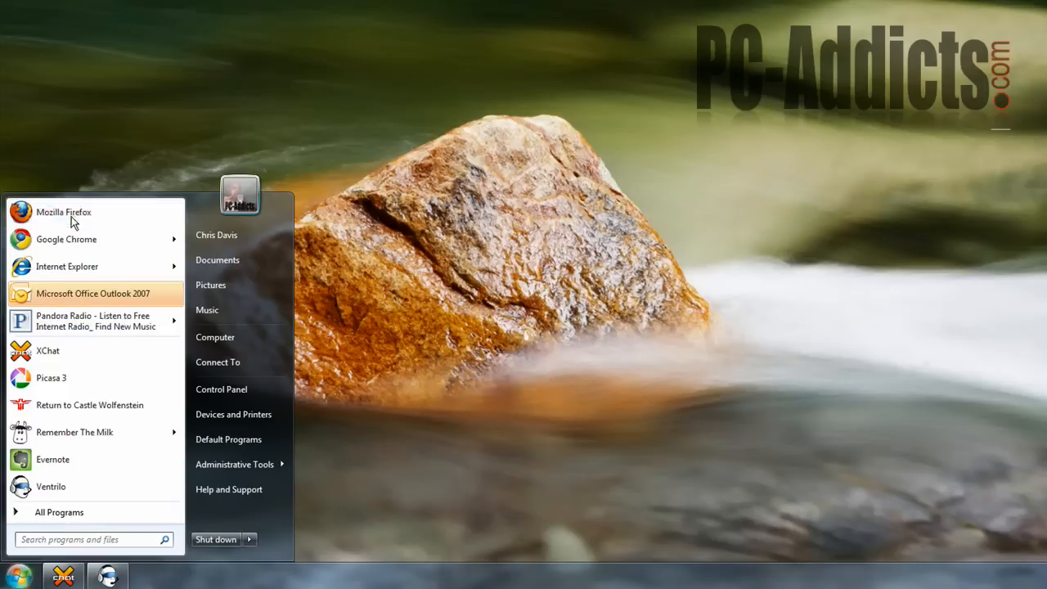
{"action": "mouse_move", "coordinate": [73, 239]}
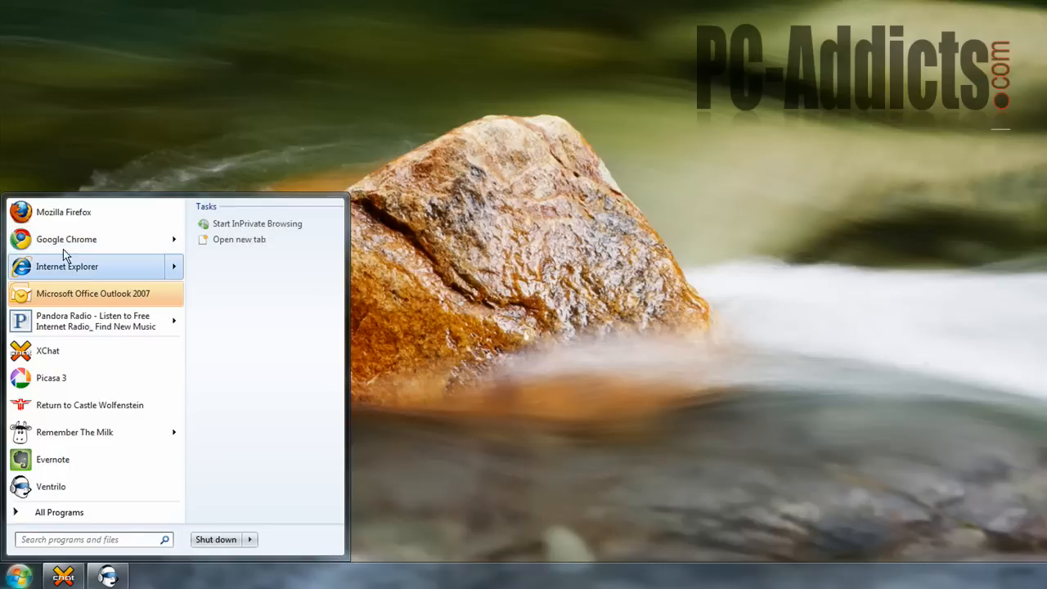
{"action": "mouse_move", "coordinate": [68, 259]}
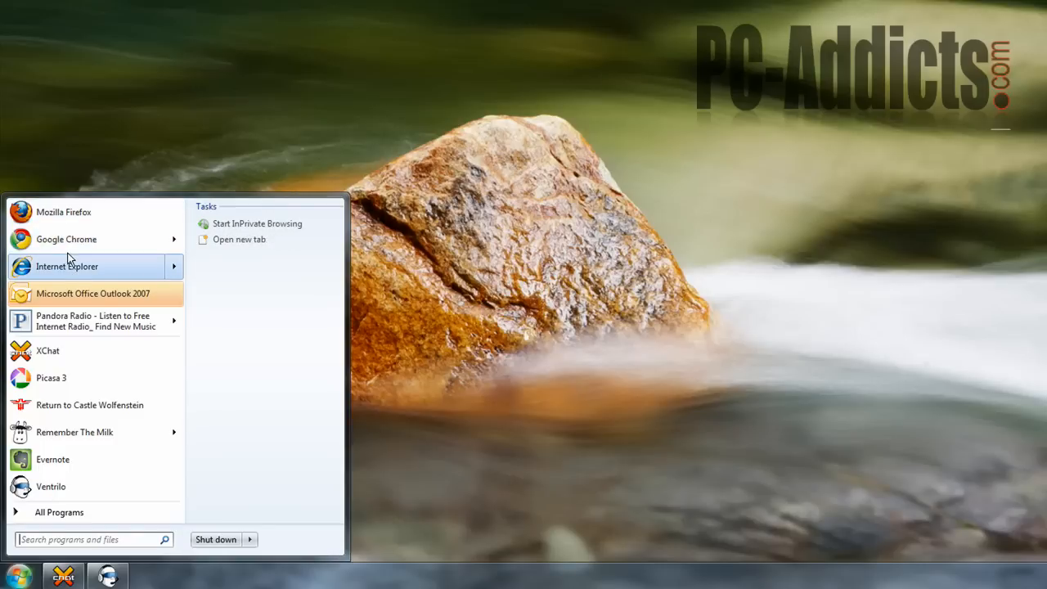
{"action": "mouse_move", "coordinate": [66, 239]}
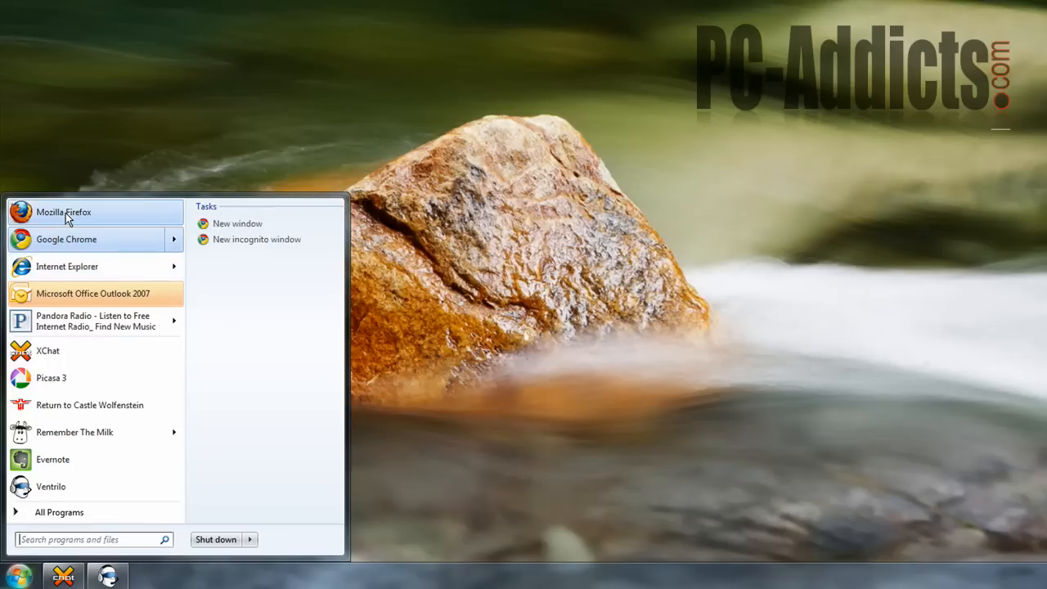
{"action": "mouse_move", "coordinate": [67, 265]}
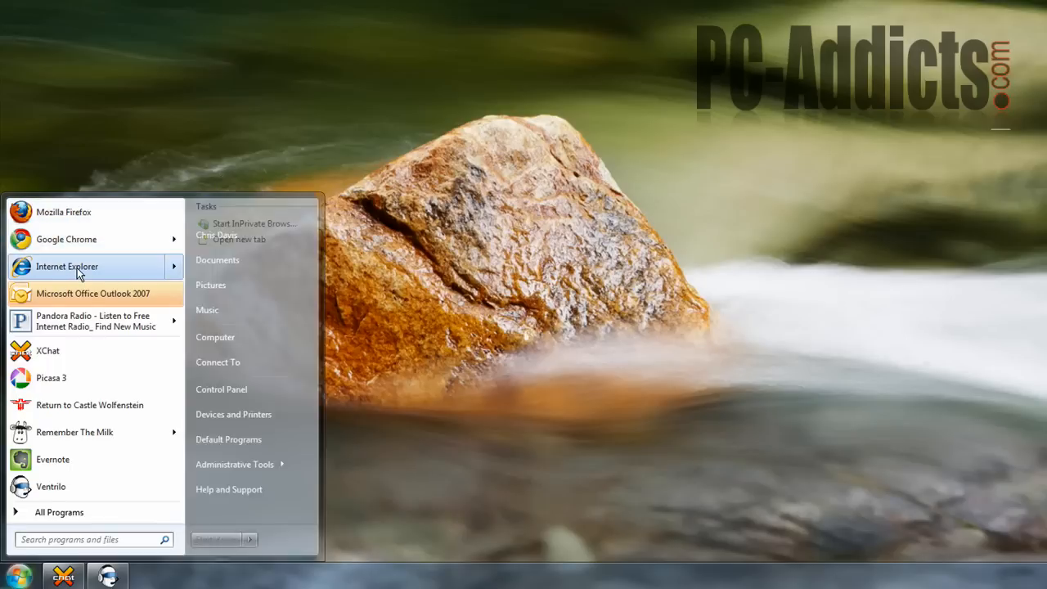
{"action": "mouse_move", "coordinate": [65, 239]}
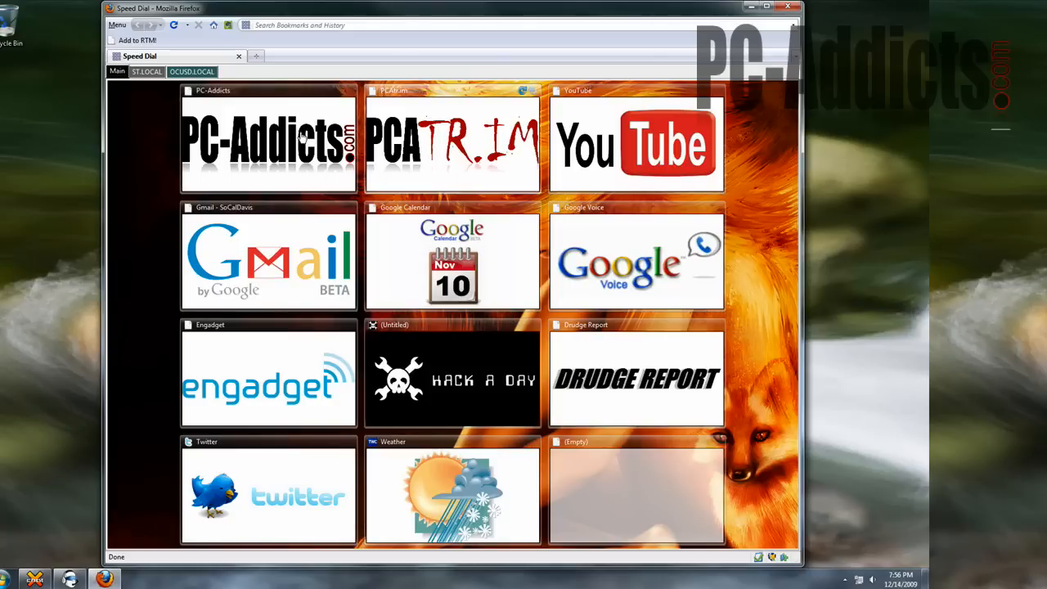
- Open the PCAtr.im site from its Speed Dial tile and return to Speed Dial
{"action": "left_click", "coordinate": [268, 139]}
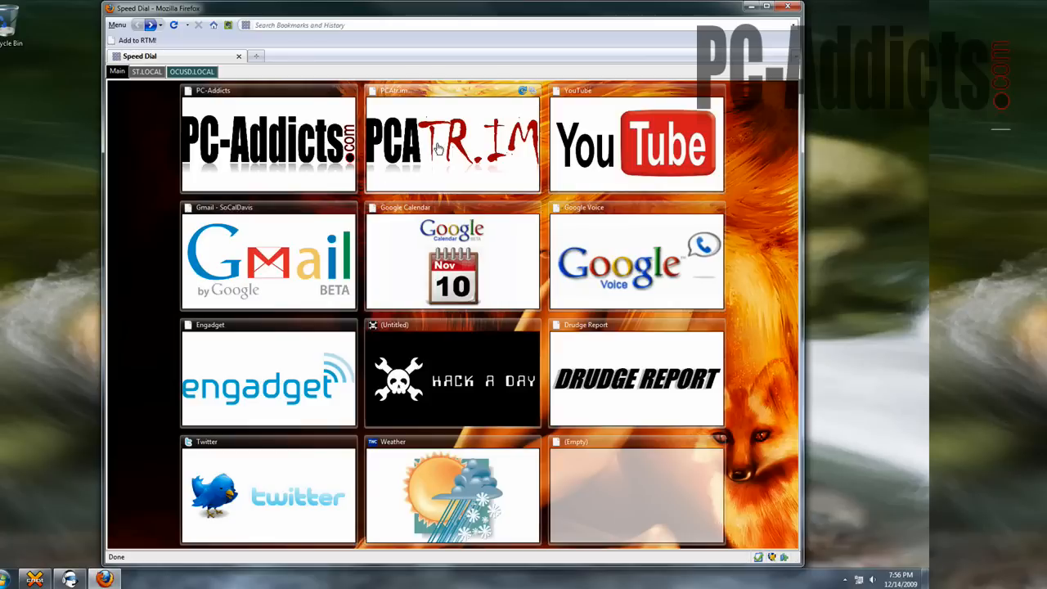
{"action": "left_click", "coordinate": [452, 139]}
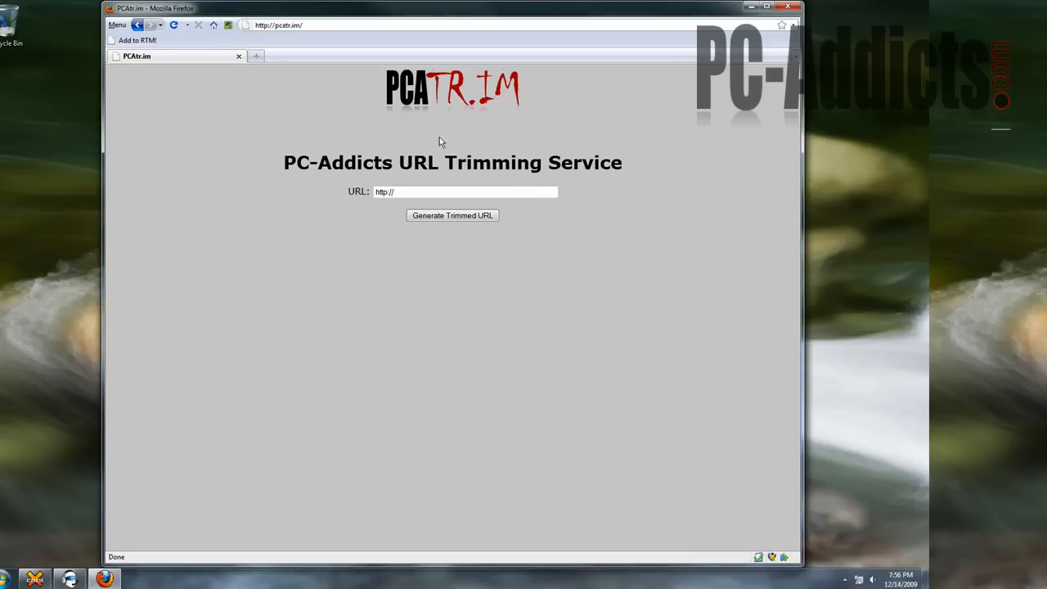
{"action": "left_click", "coordinate": [174, 24]}
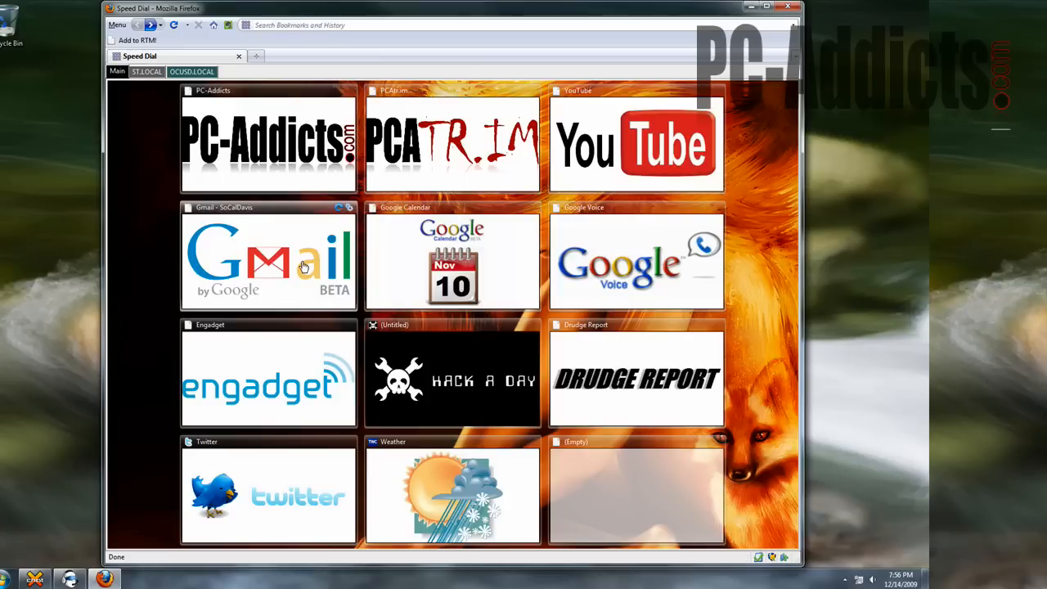
{"action": "mouse_move", "coordinate": [517, 272]}
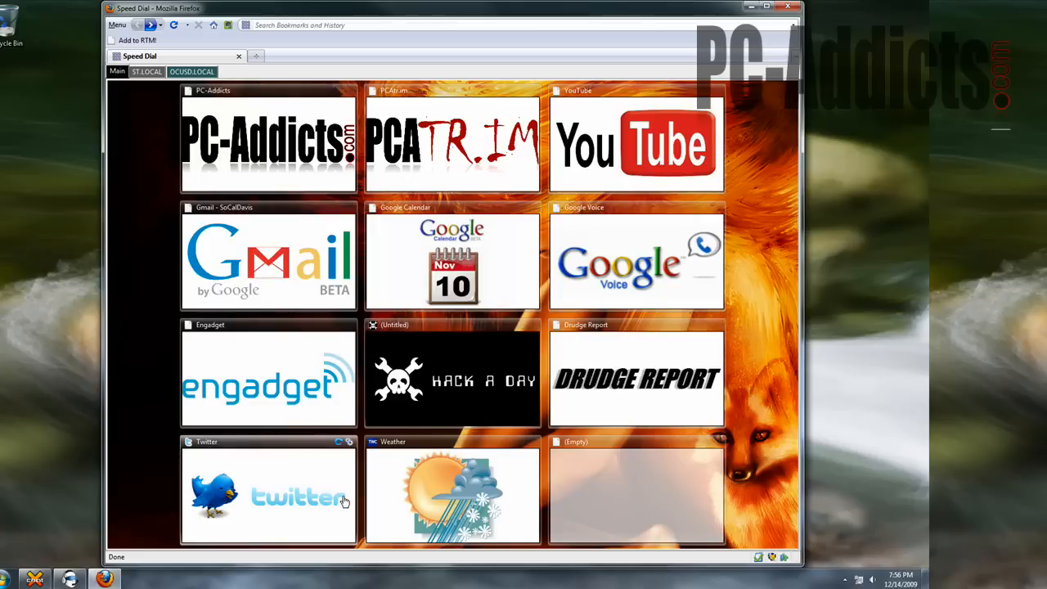
- Open the Weather site from its Speed Dial tile and scroll its page
{"action": "left_click", "coordinate": [452, 491]}
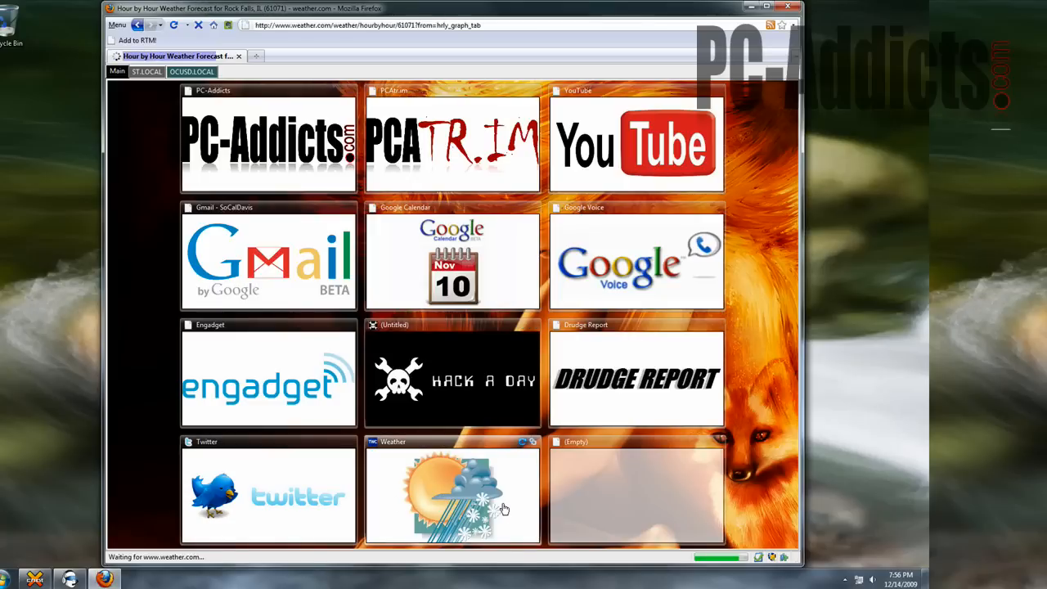
{"action": "left_click", "coordinate": [452, 491]}
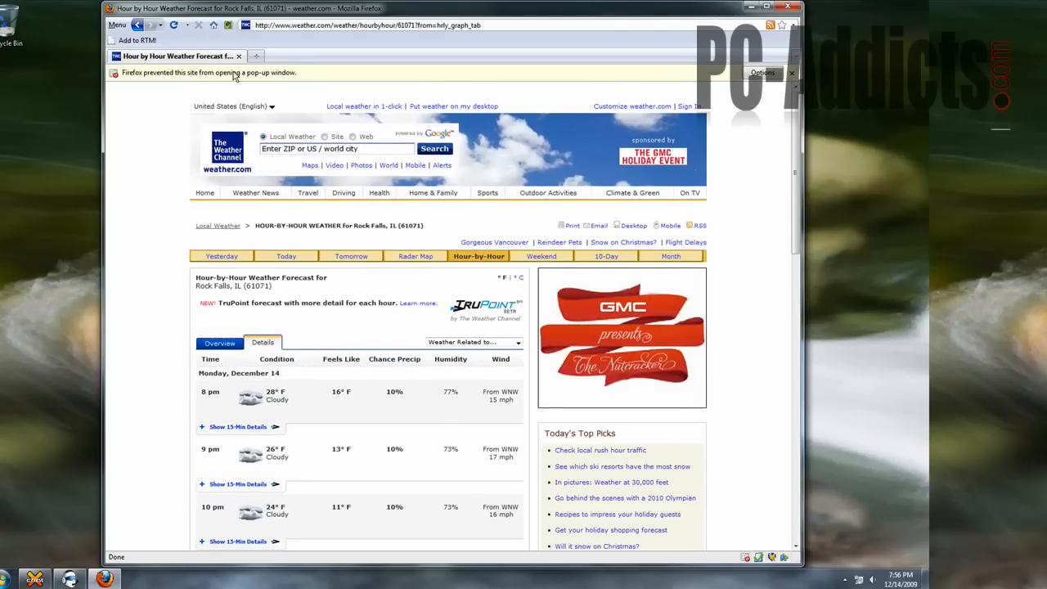
{"action": "scroll", "scroll_direction": "down", "scroll_amount": 3}
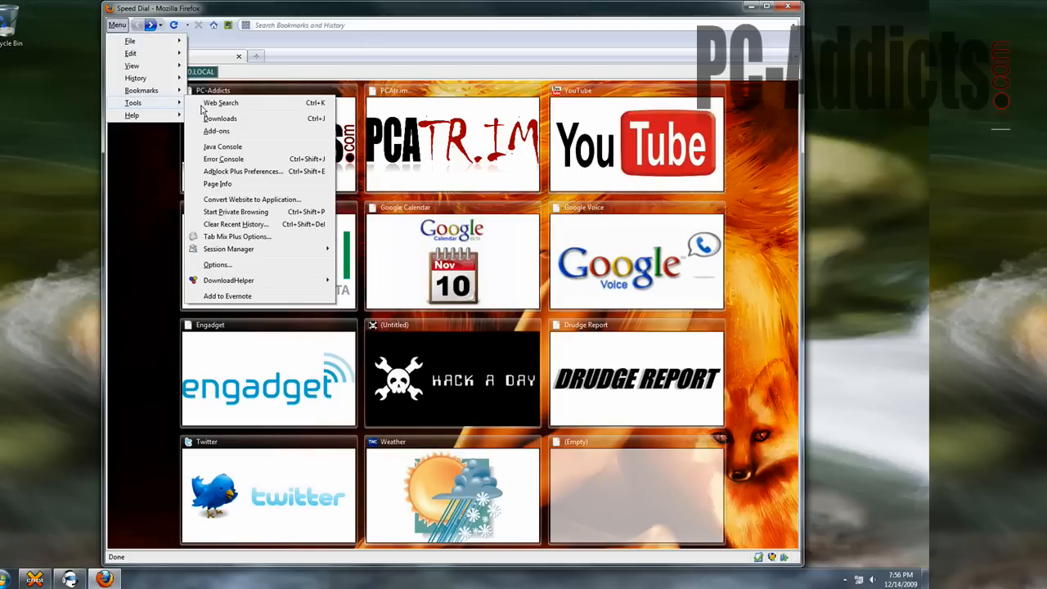
- Show the installed add-ons and bring up the Speed Dial extension's settings
{"action": "left_click", "coordinate": [216, 131]}
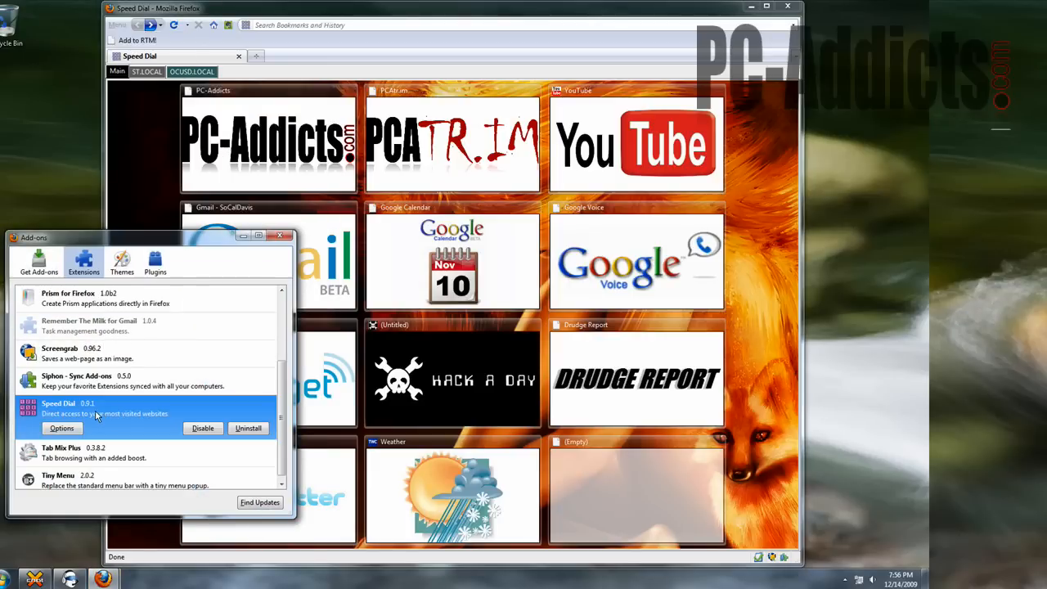
{"action": "left_click", "coordinate": [280, 235]}
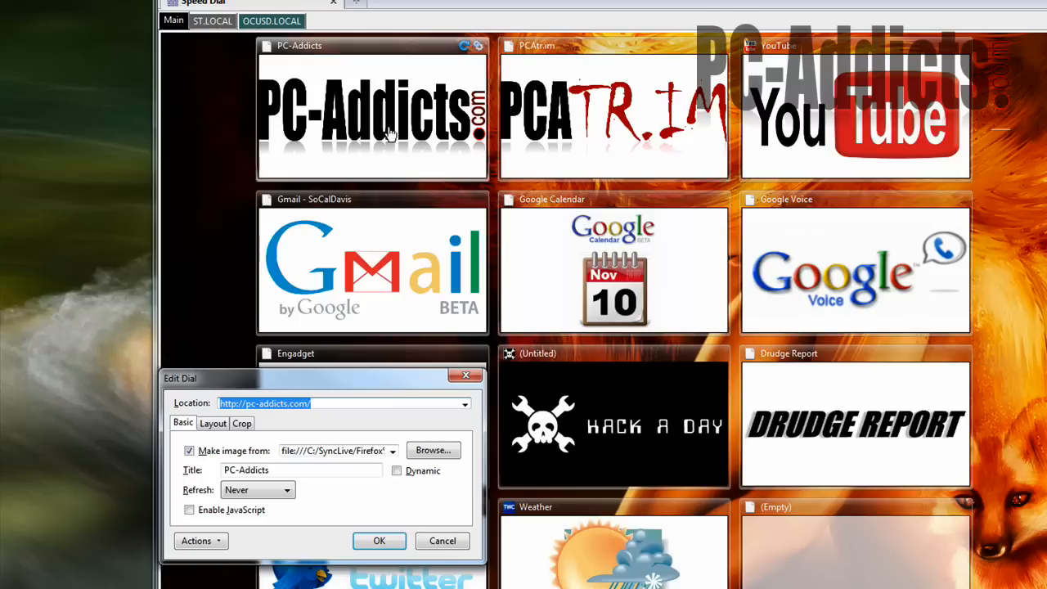
- Browse the PC-Addicts tile's Crop and Basic edit settings, then switch tile groups
{"action": "left_click", "coordinate": [242, 422]}
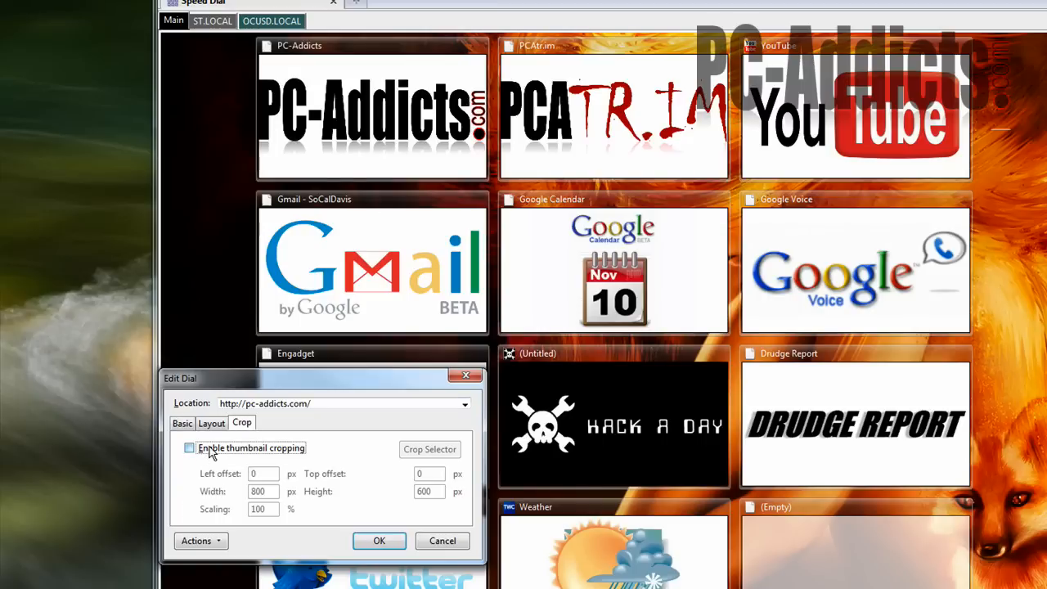
{"action": "left_click", "coordinate": [184, 422]}
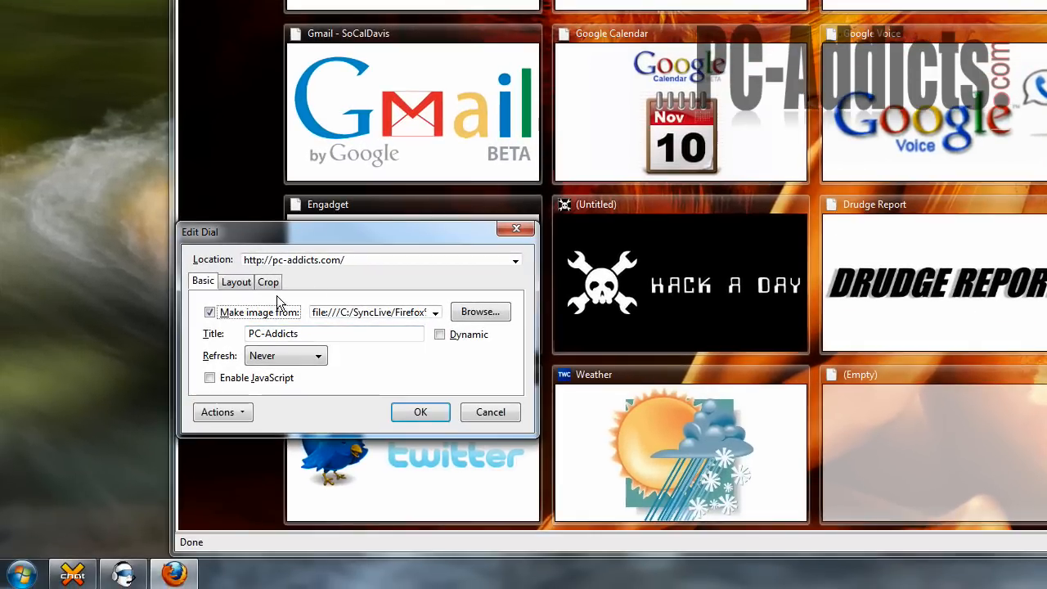
{"action": "left_click", "coordinate": [269, 281]}
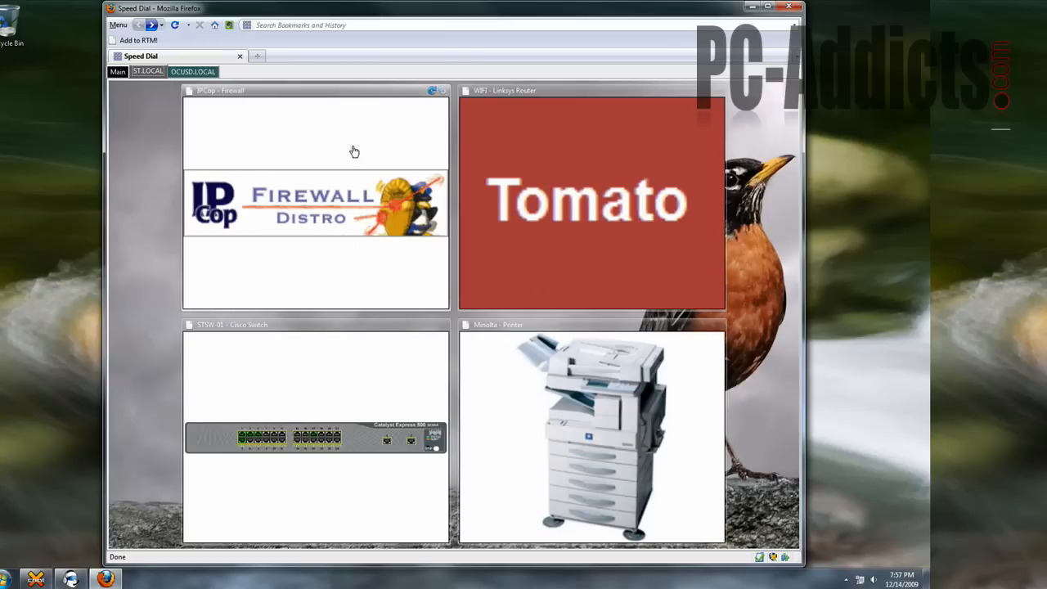
{"action": "mouse_move", "coordinate": [324, 218]}
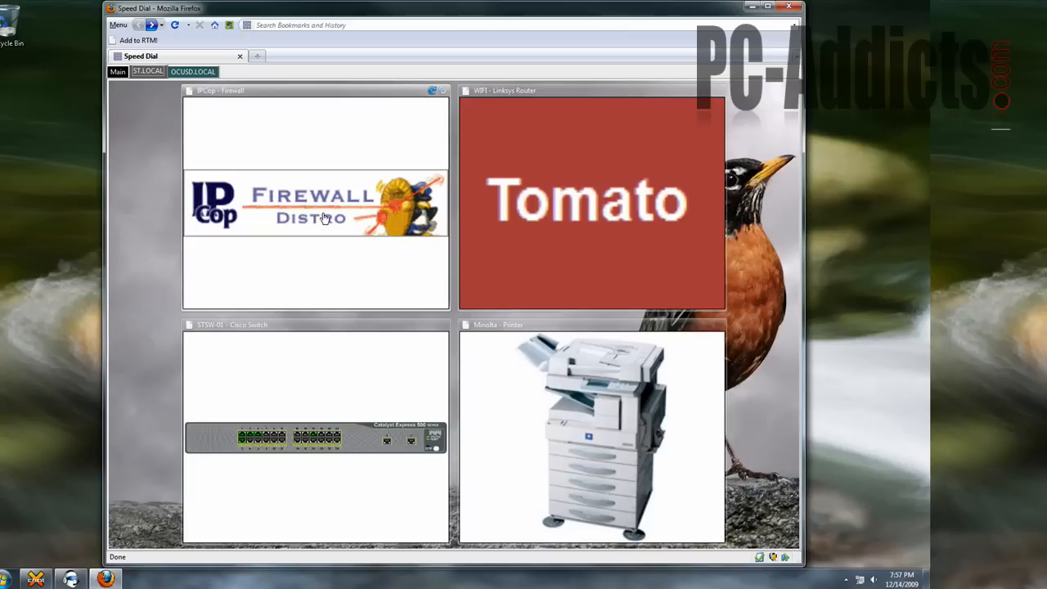
{"action": "mouse_move", "coordinate": [363, 115]}
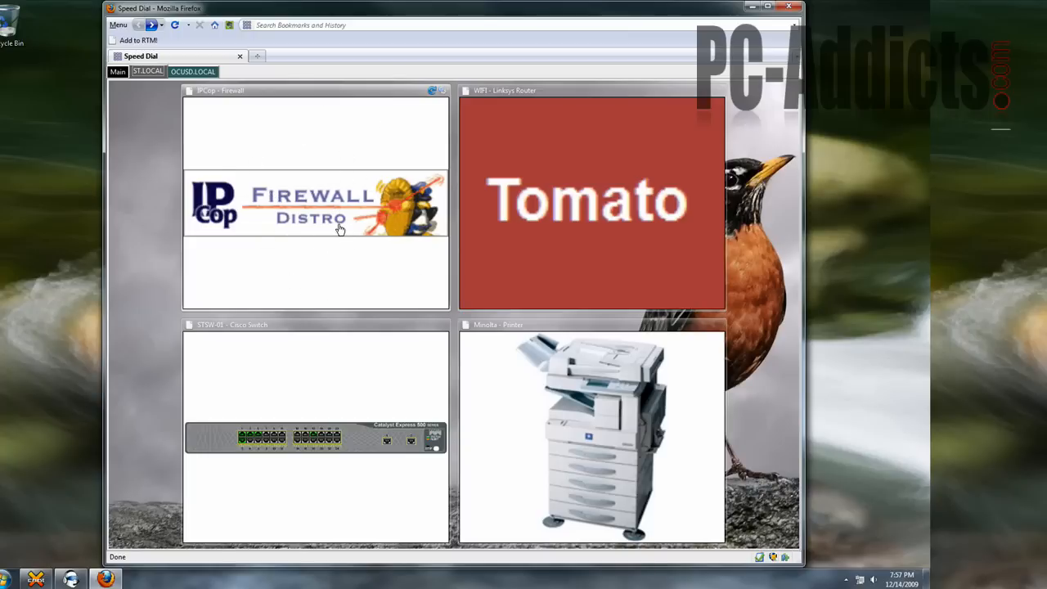
{"action": "mouse_move", "coordinate": [315, 221]}
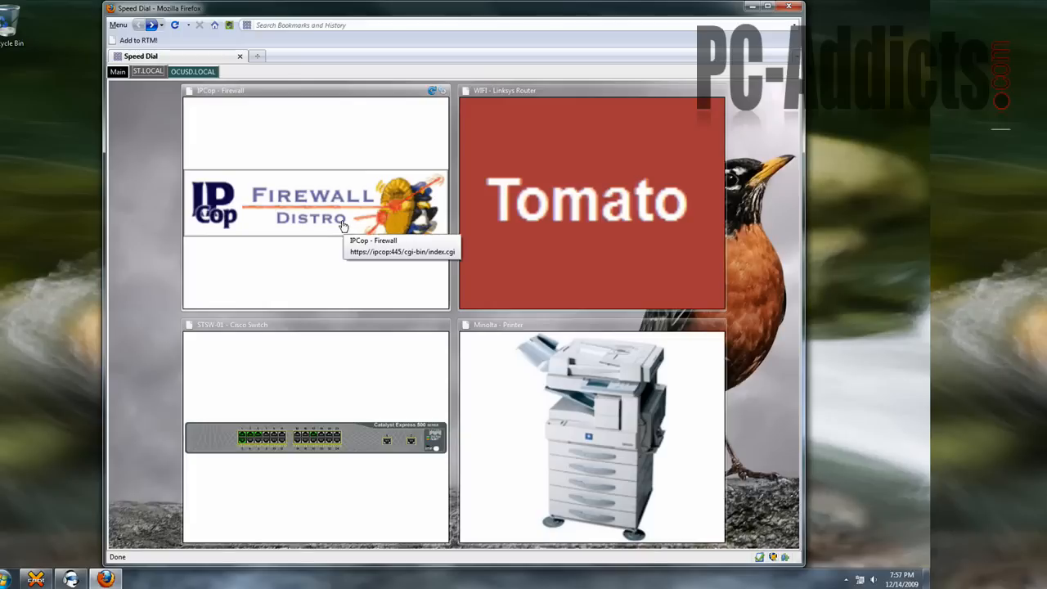
{"action": "mouse_move", "coordinate": [619, 202]}
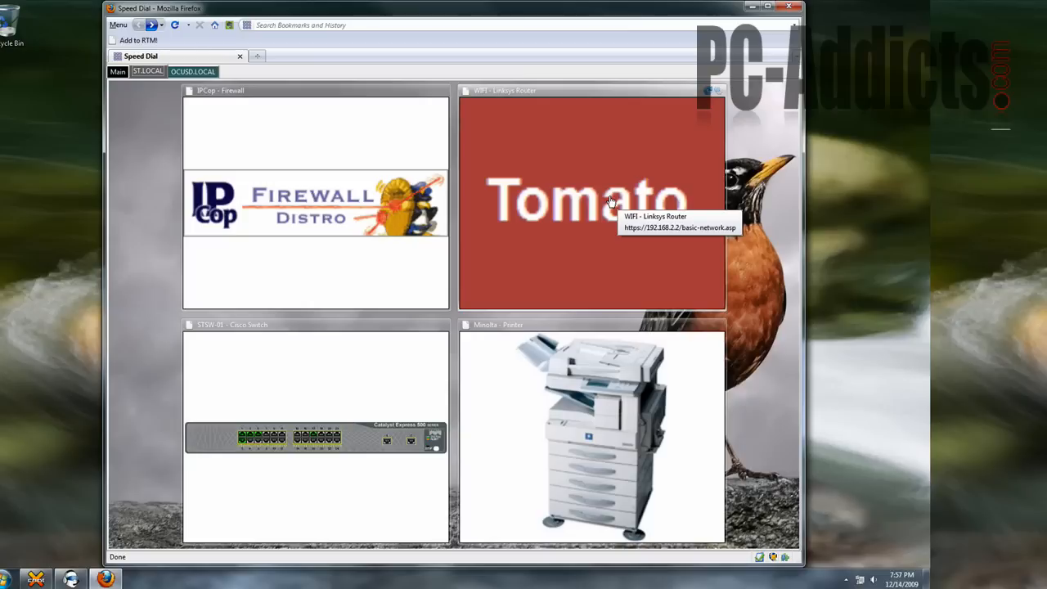
{"action": "mouse_move", "coordinate": [653, 182]}
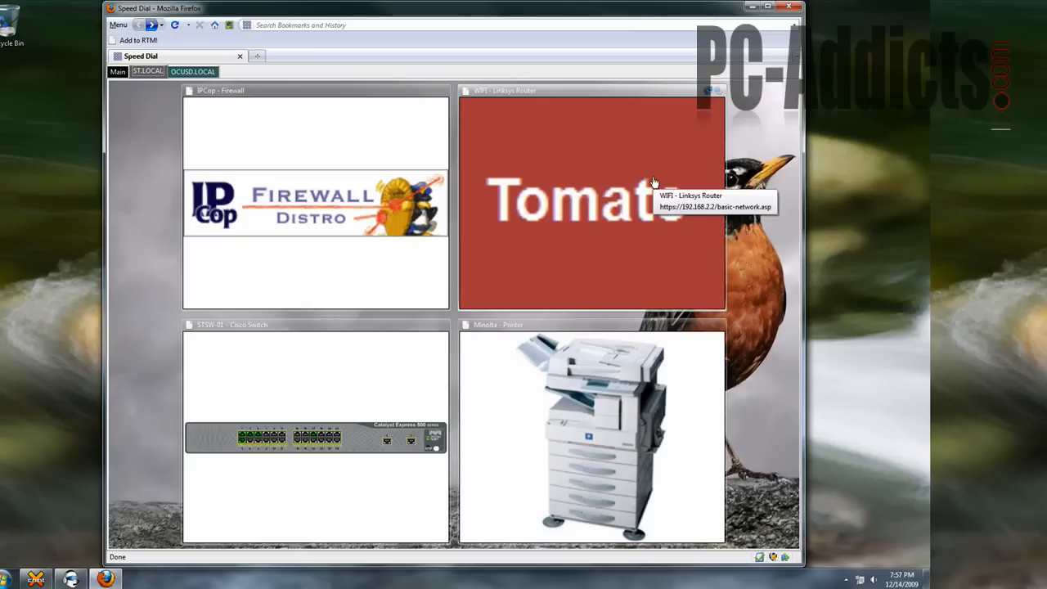
{"action": "mouse_move", "coordinate": [546, 409]}
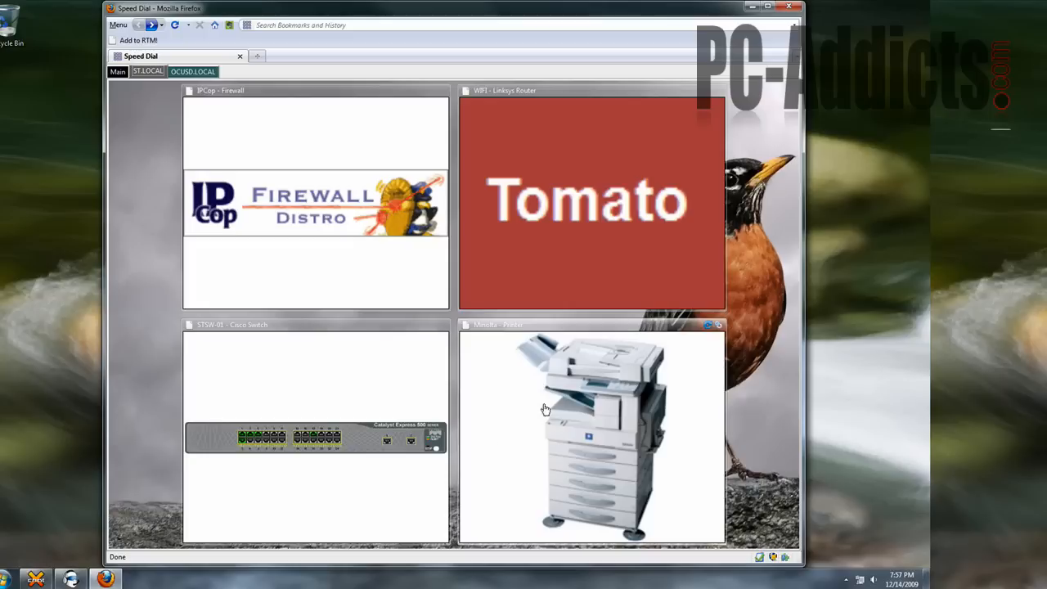
{"action": "mouse_move", "coordinate": [298, 443]}
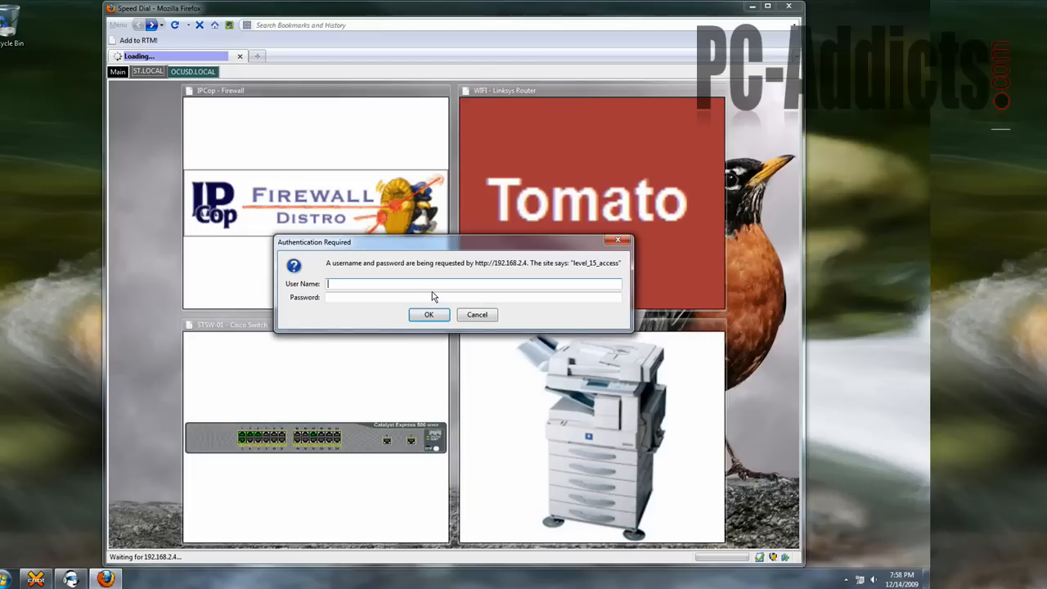
- Log in to the Cisco switch as 'admin' and open a new Speed Dial tab beside it
{"action": "type", "text": "admin"}
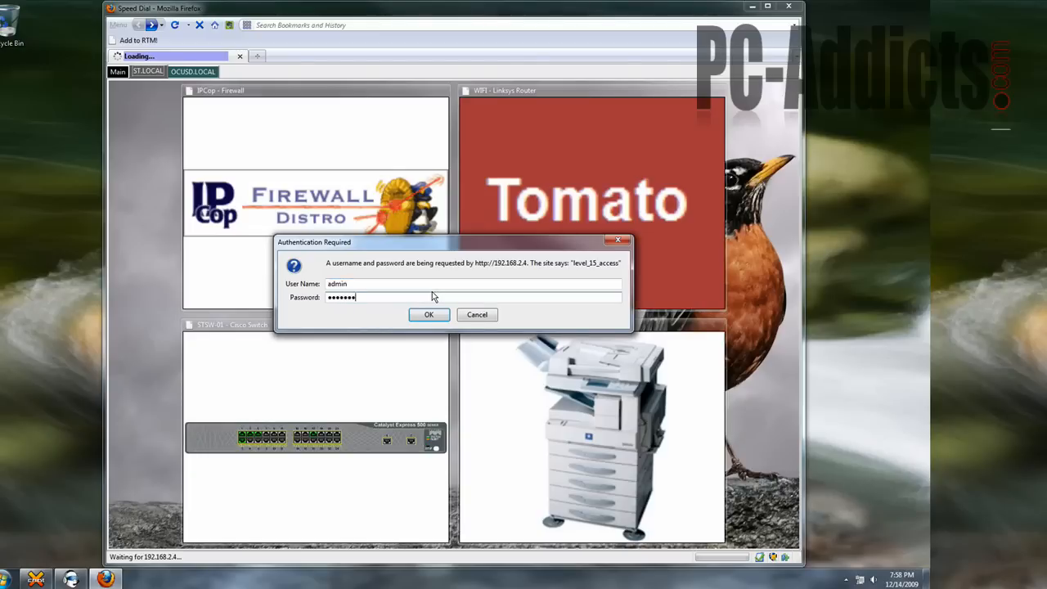
{"action": "left_click", "coordinate": [429, 314]}
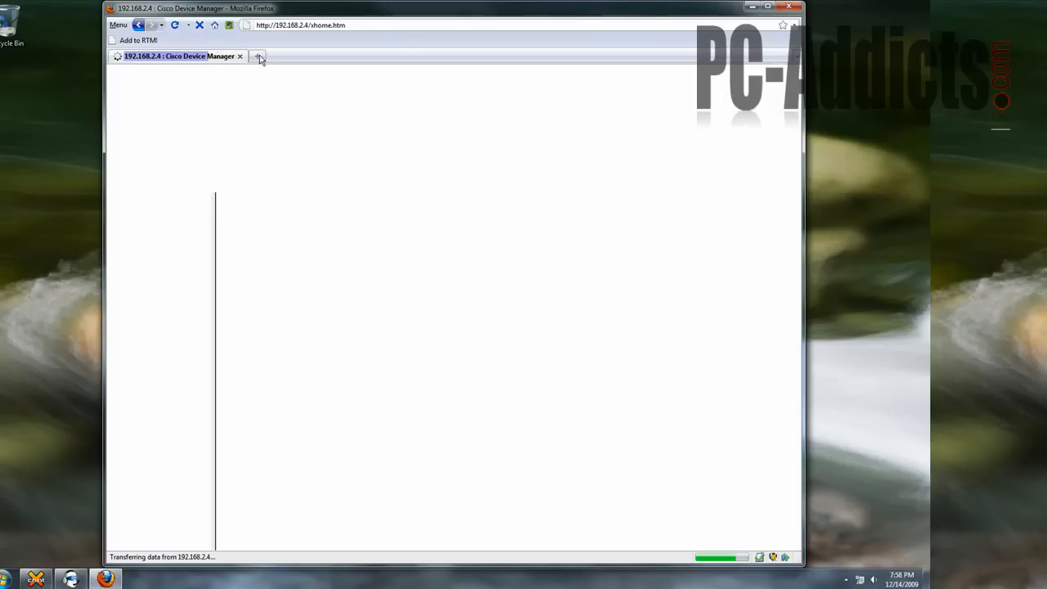
{"action": "left_click", "coordinate": [258, 56]}
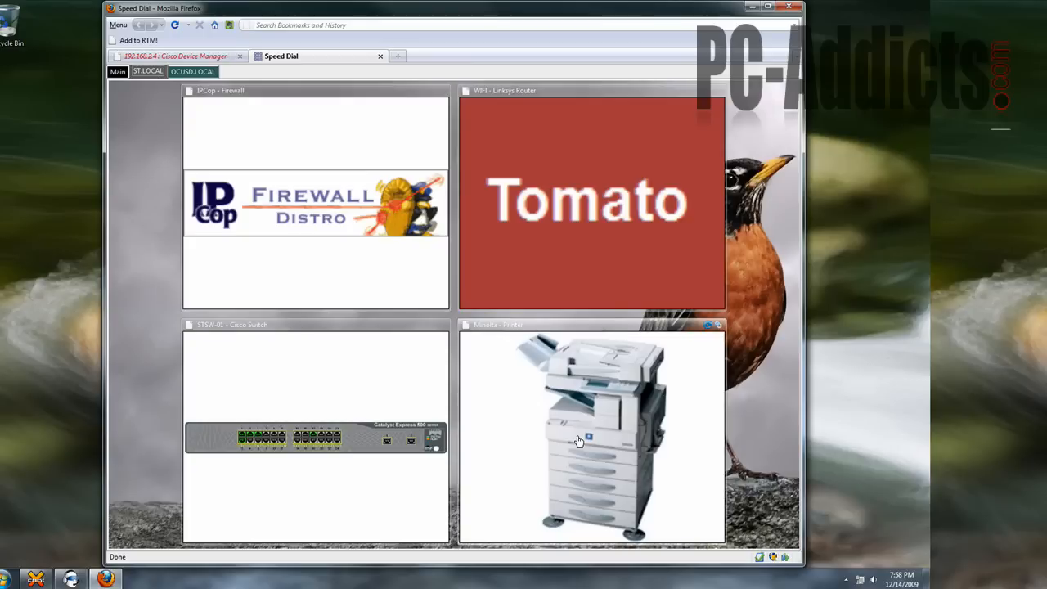
{"action": "mouse_move", "coordinate": [595, 398]}
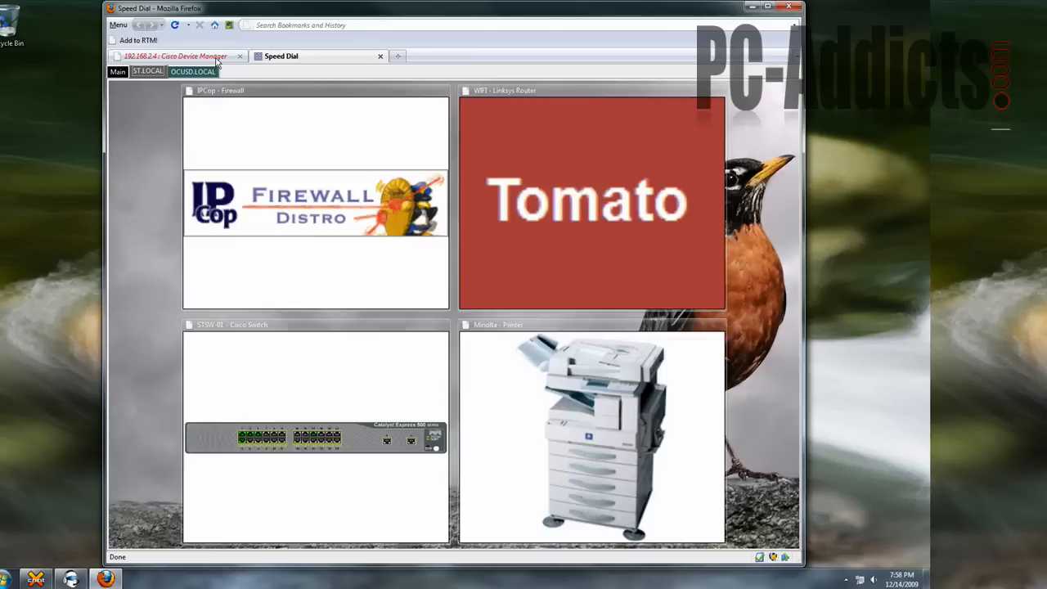
- Close the Cisco tab and hide the Bookmarks Toolbar from the toolbar context menu
{"action": "left_click", "coordinate": [239, 56]}
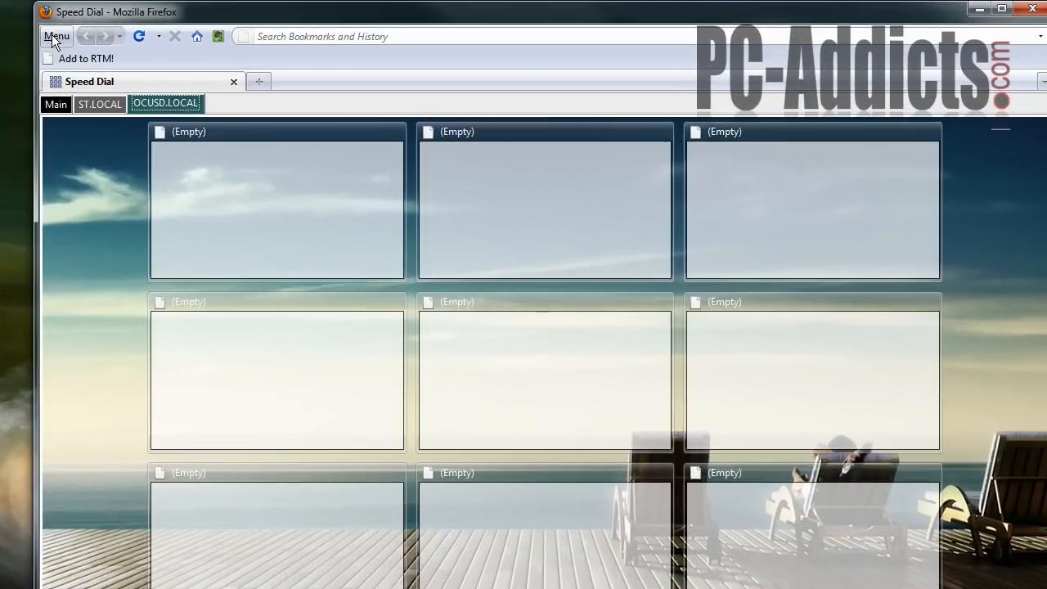
{"action": "mouse_move", "coordinate": [301, 46]}
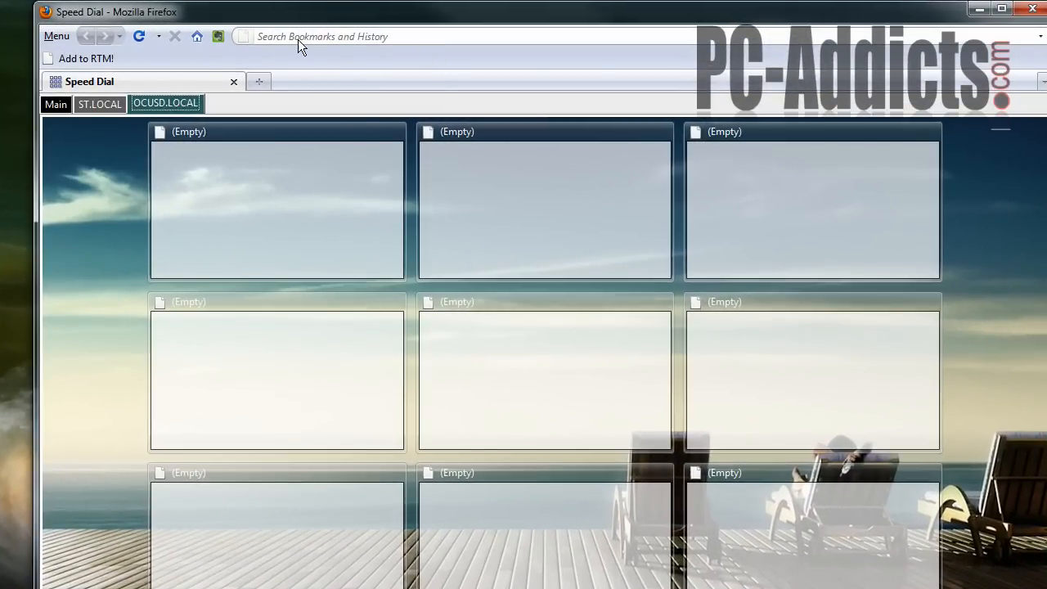
{"action": "right_click", "coordinate": [216, 36]}
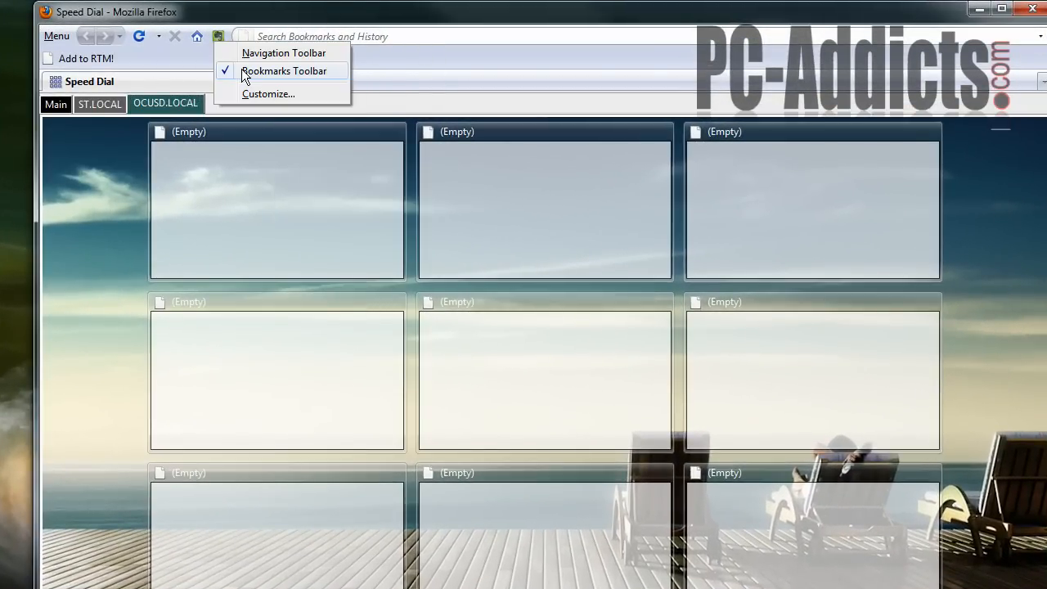
{"action": "left_click", "coordinate": [283, 71]}
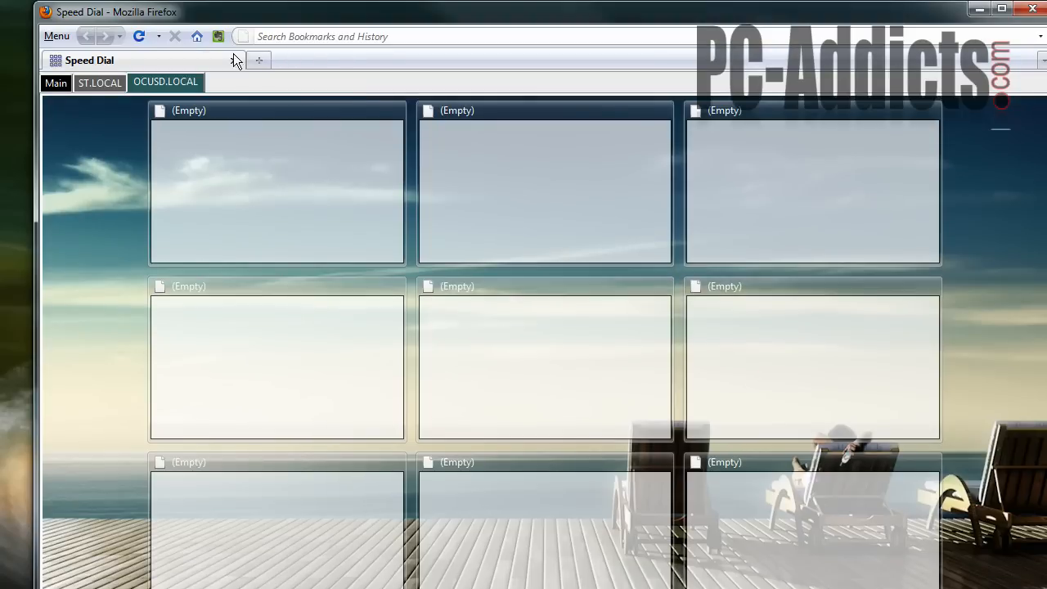
- Switch Speed Dial to the OCUSD.LOCAL group with its empty tiles
{"action": "left_click", "coordinate": [1001, 12]}
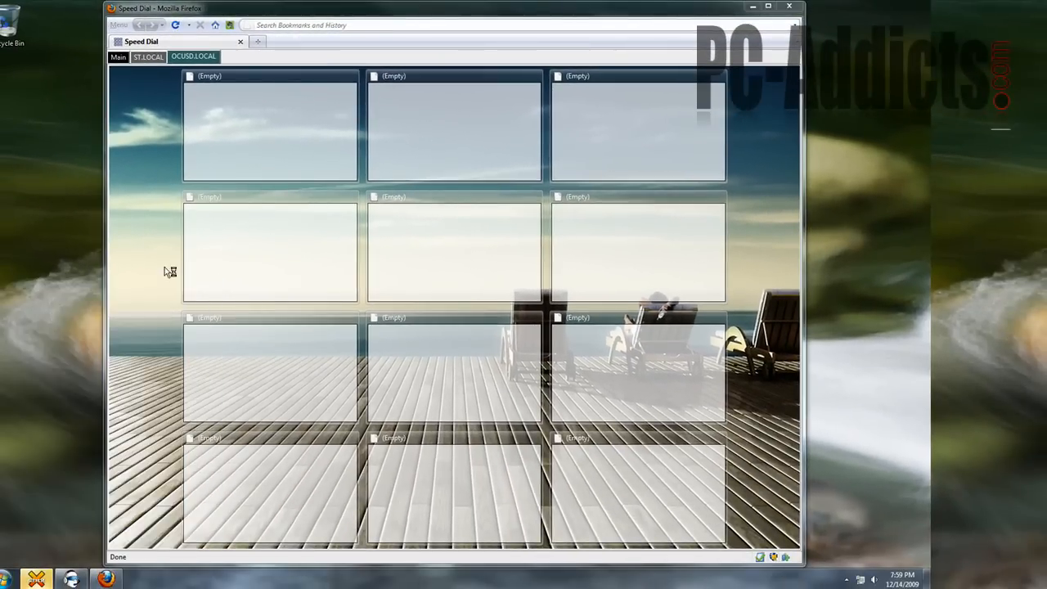
{"action": "left_click", "coordinate": [141, 579]}
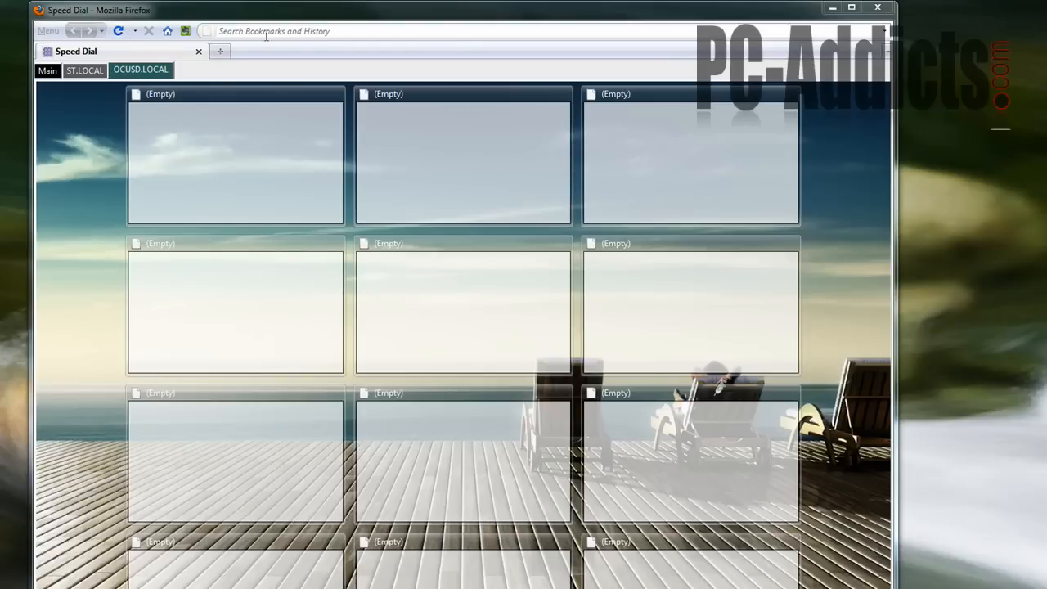
{"action": "mouse_move", "coordinate": [864, 26]}
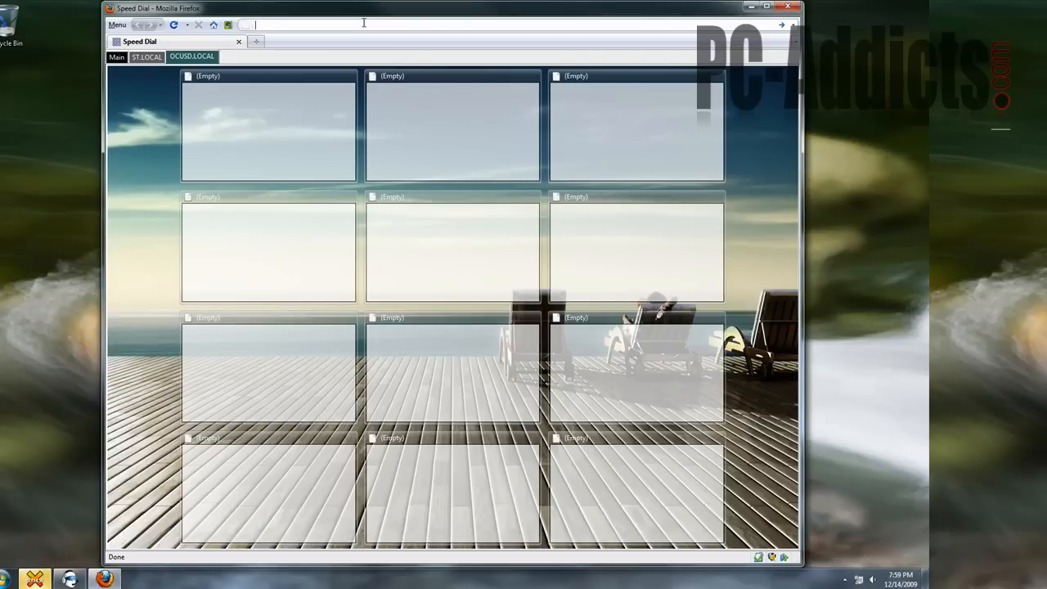
- Run address-bar keyword searches with 'g' for Google and 'gi' for Google Images
{"action": "type", "text": "g"}
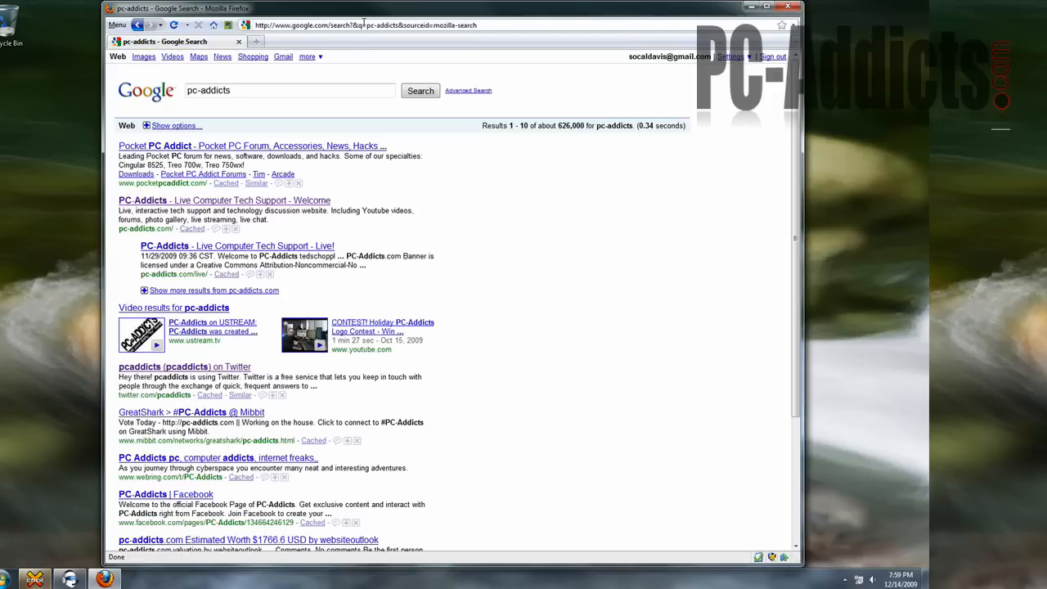
{"action": "left_click", "coordinate": [213, 24]}
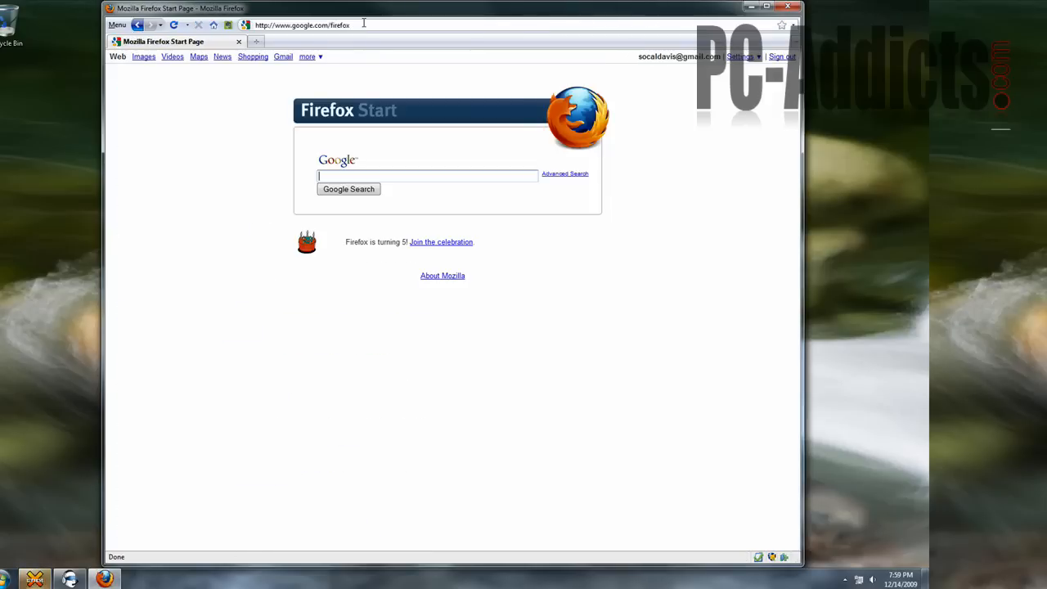
{"action": "type", "text": "gi"}
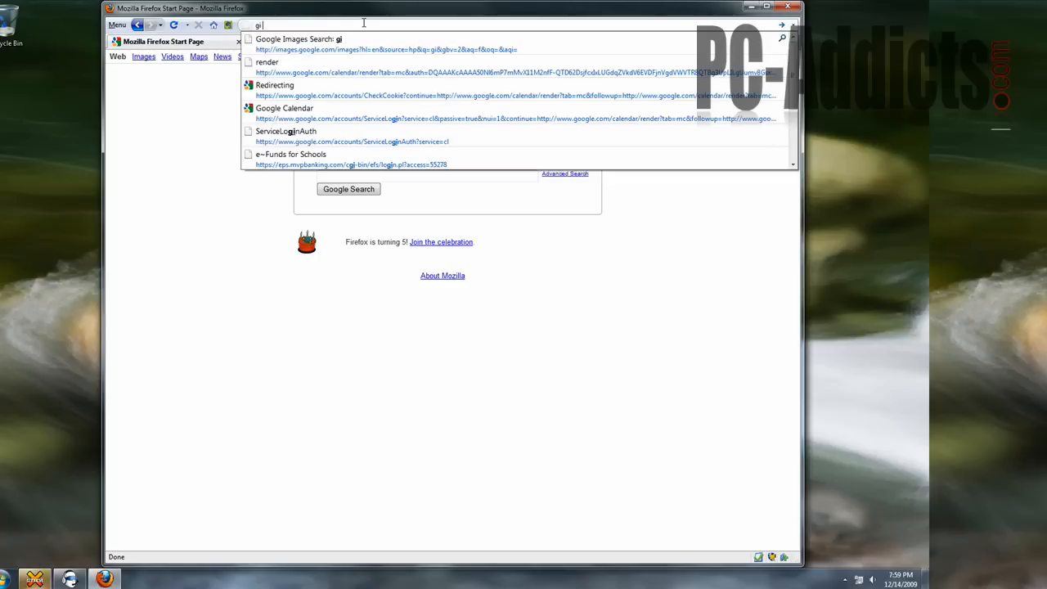
{"action": "left_click", "coordinate": [298, 39]}
{"action": "type", "text": "y"}
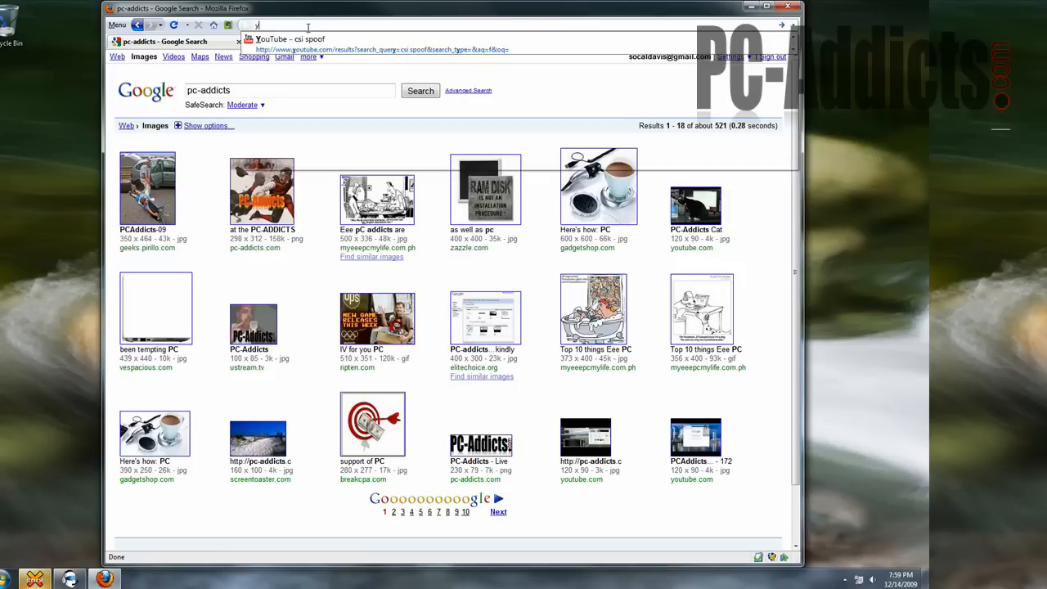
- Run the 'gt' keyword search on YouTube from the address bar
{"action": "type", "text": "t"}
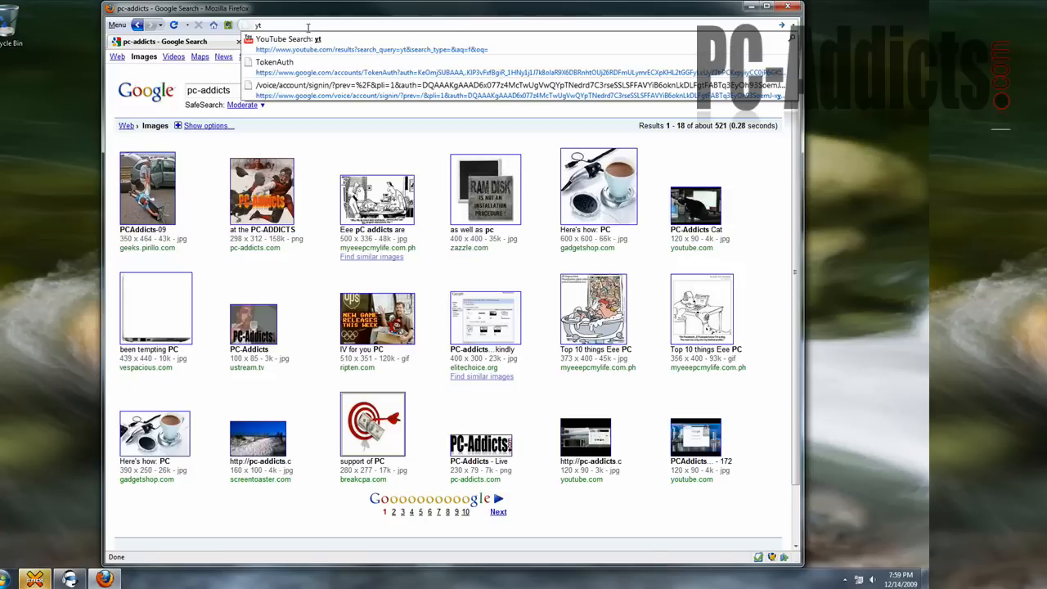
{"action": "left_click", "coordinate": [286, 40]}
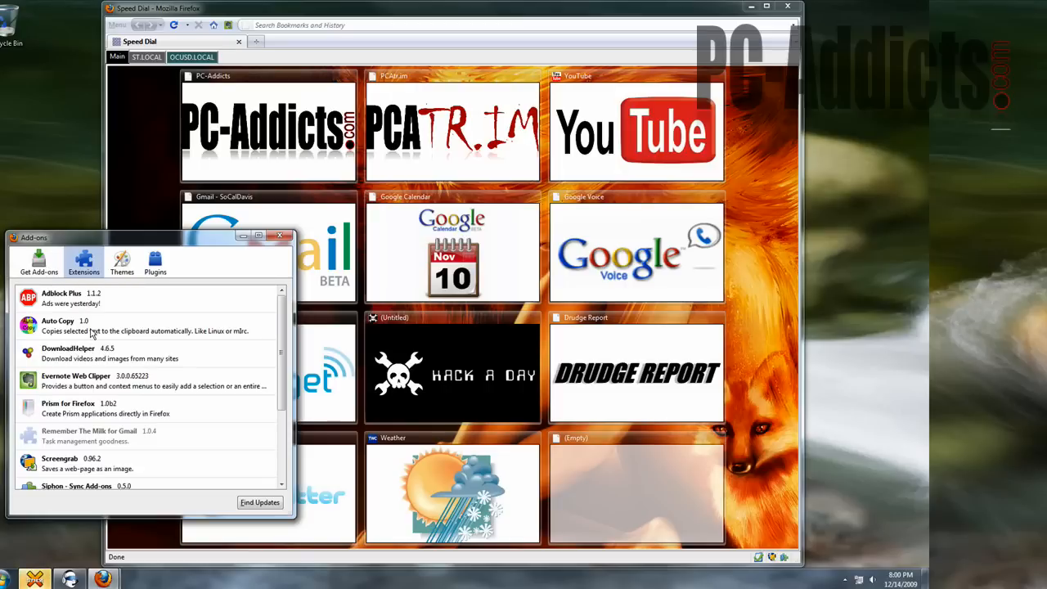
{"action": "mouse_move", "coordinate": [409, 59]}
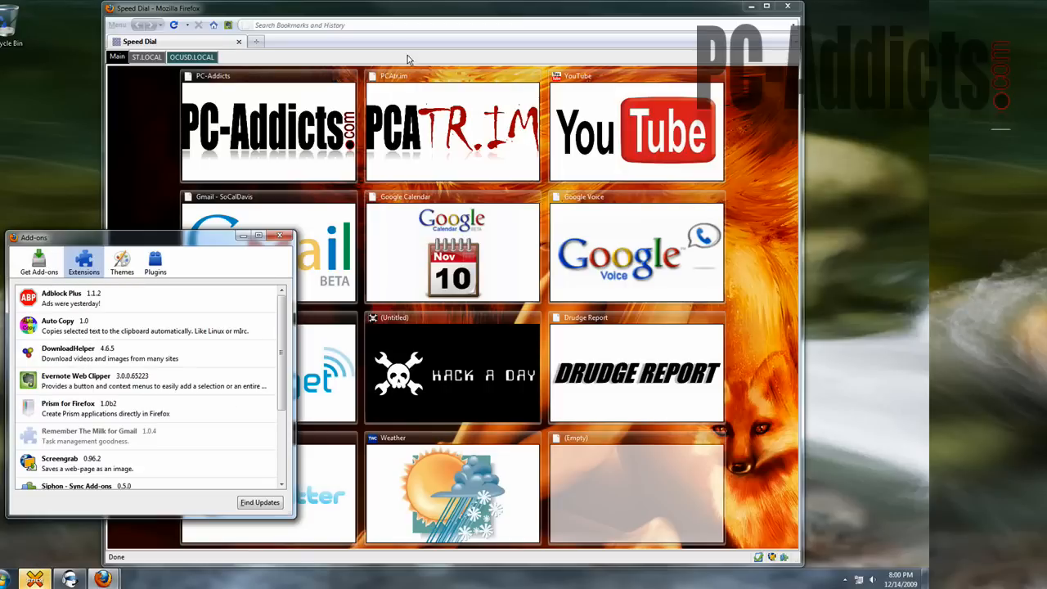
- Load the PC-Addicts site, then show details for Prism for Firefox and Remember The Milk for Gmail
{"action": "left_click", "coordinate": [269, 127]}
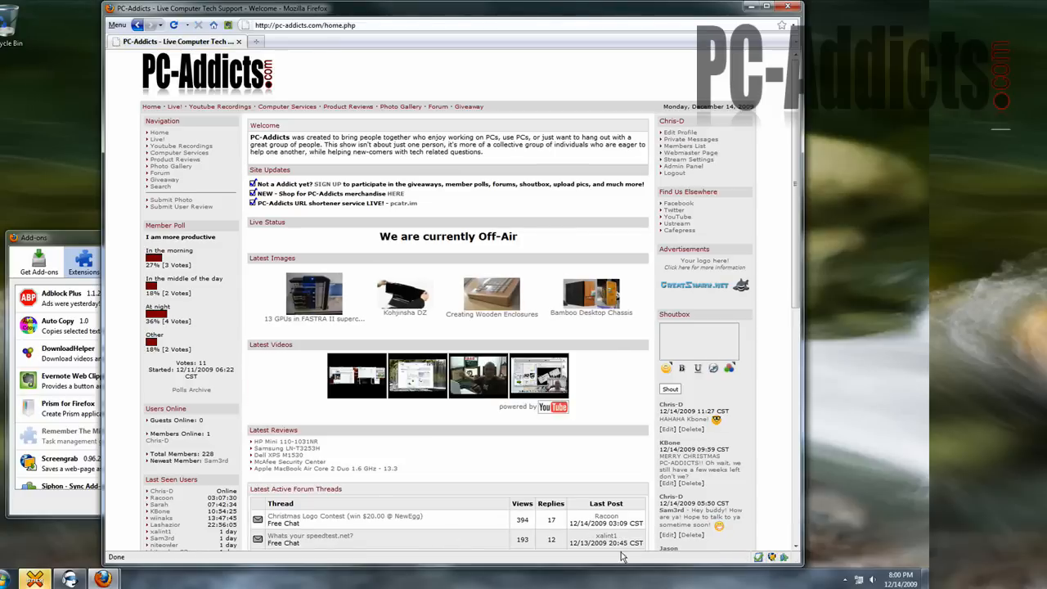
{"action": "mouse_move", "coordinate": [356, 546]}
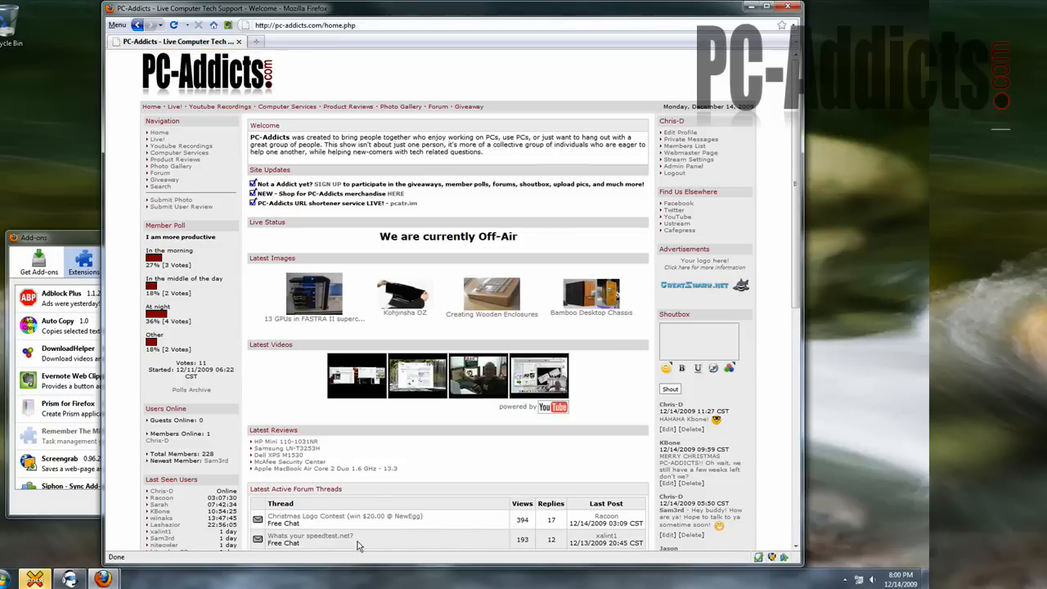
{"action": "mouse_move", "coordinate": [309, 537]}
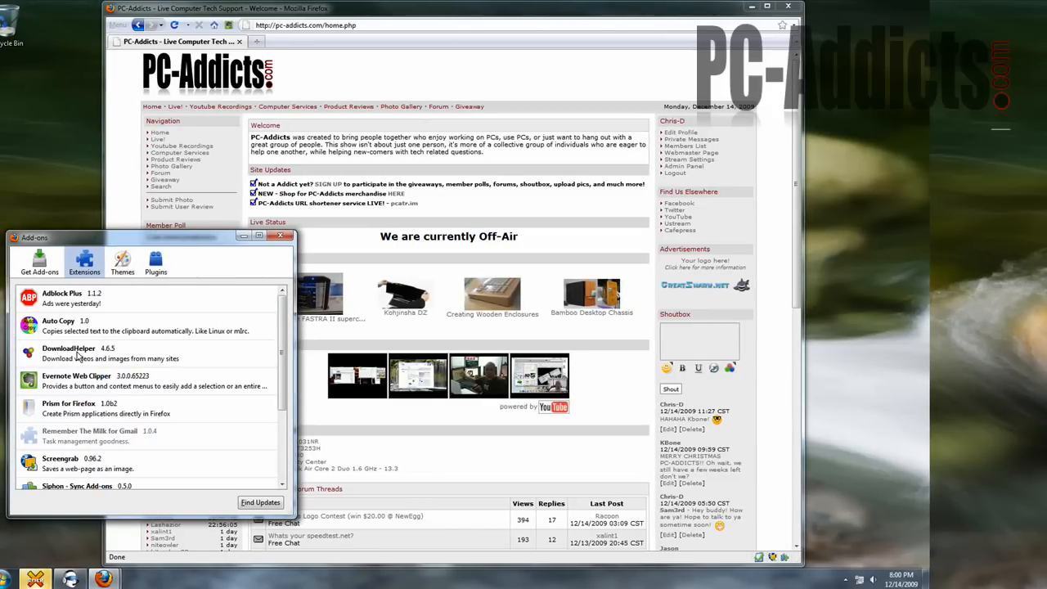
{"action": "mouse_move", "coordinate": [131, 352]}
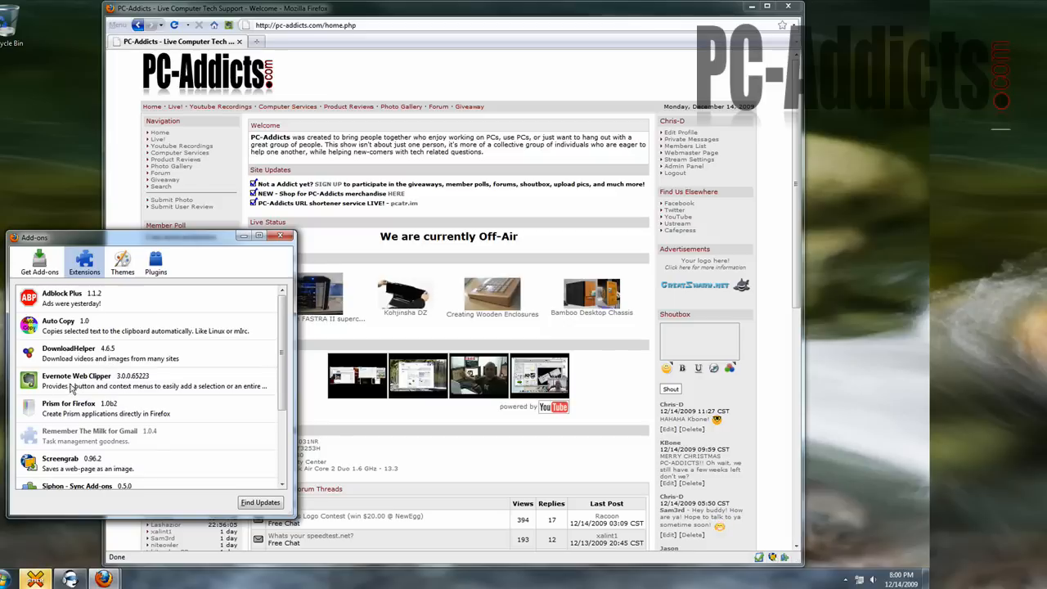
{"action": "mouse_move", "coordinate": [838, 576]}
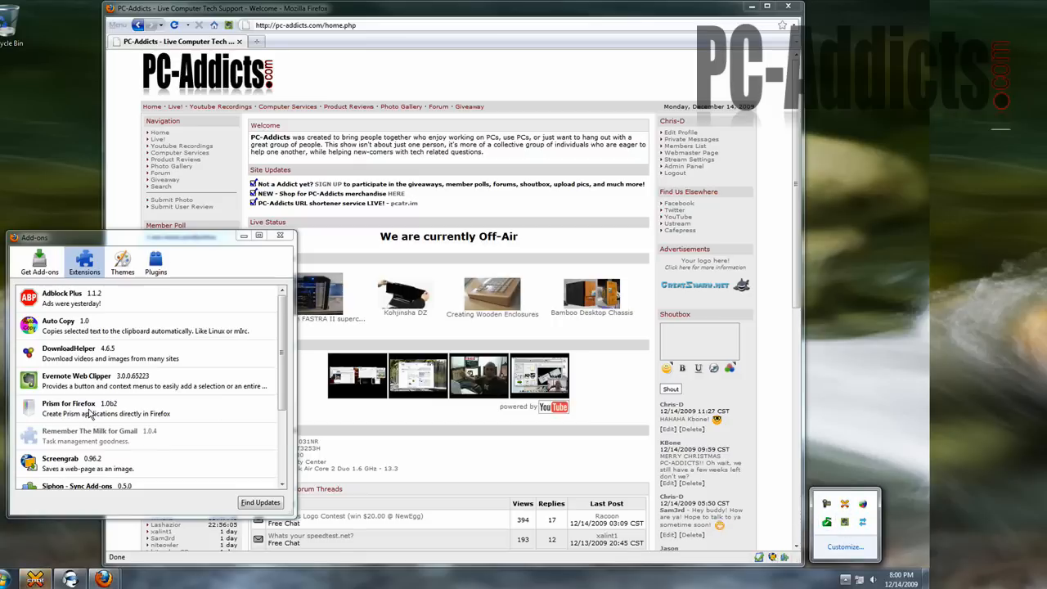
{"action": "left_click", "coordinate": [106, 408]}
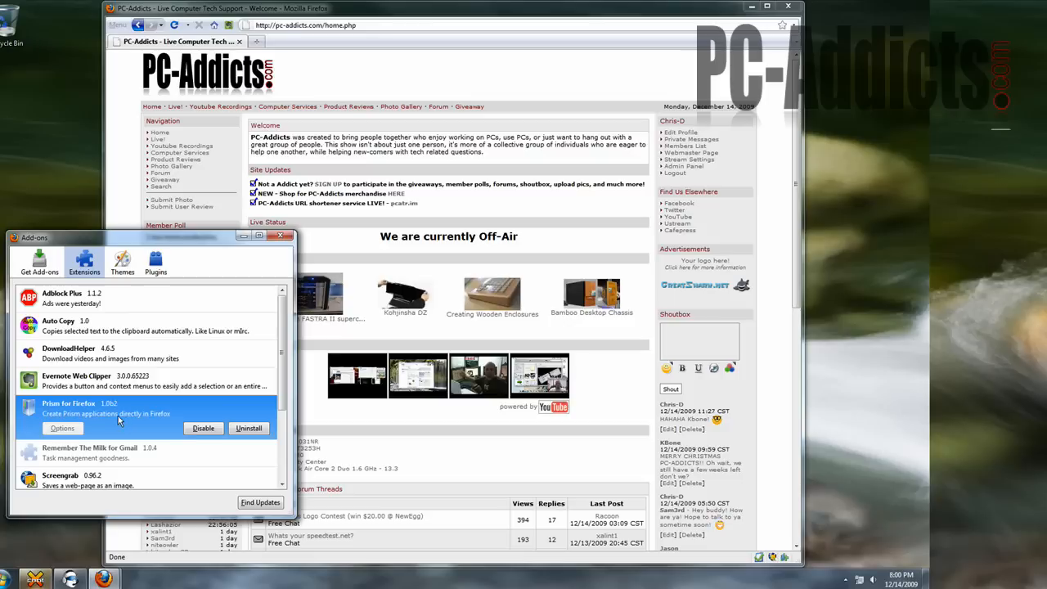
{"action": "left_click", "coordinate": [88, 432]}
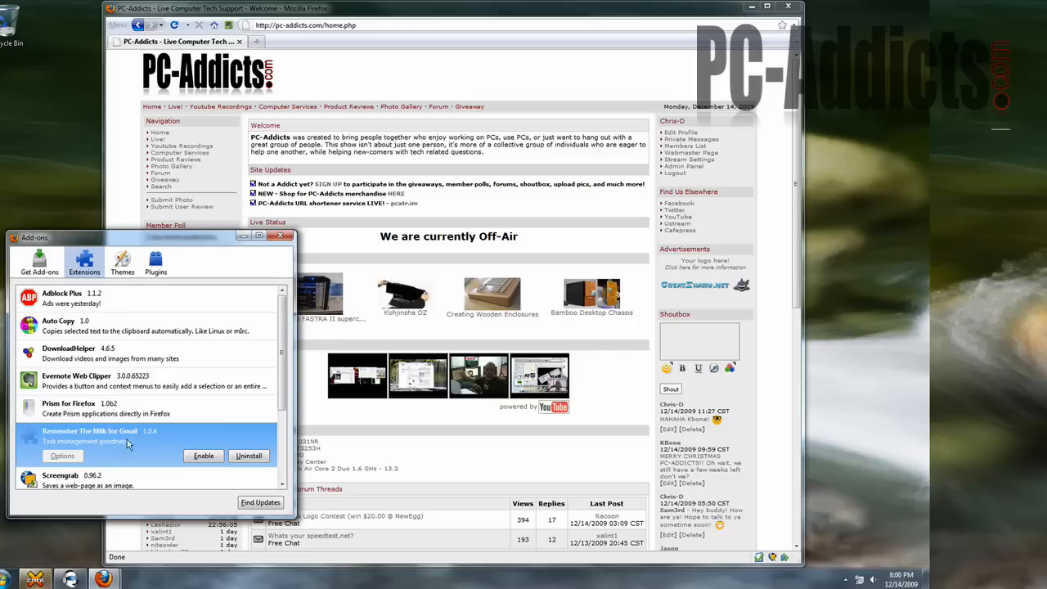
- Save the Screengrab capture of the PC-Addicts page to the Desktop
{"action": "scroll", "scroll_direction": "down", "scroll_amount": 3}
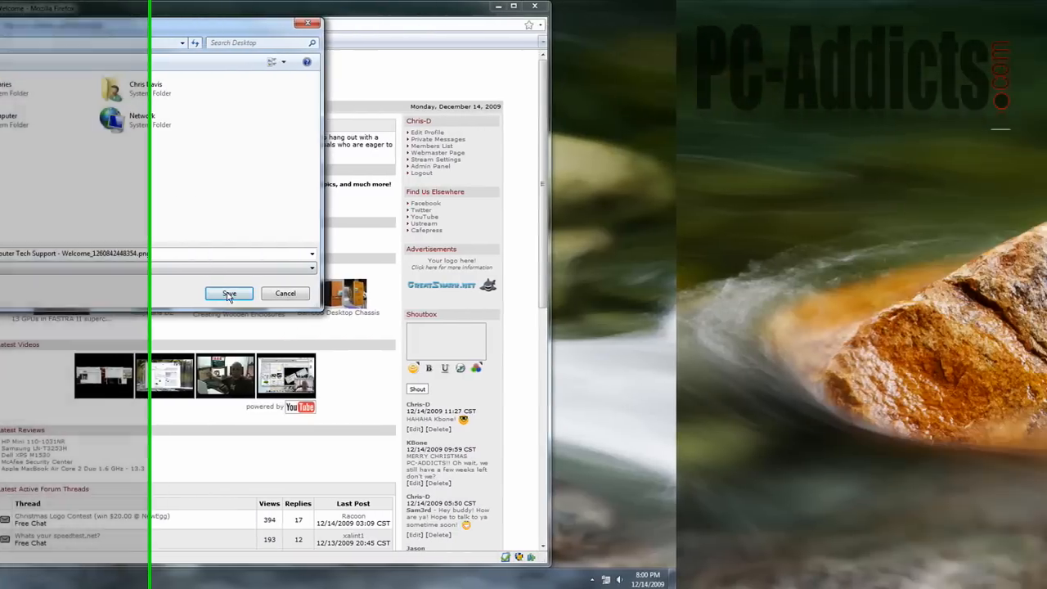
{"action": "left_click", "coordinate": [229, 295]}
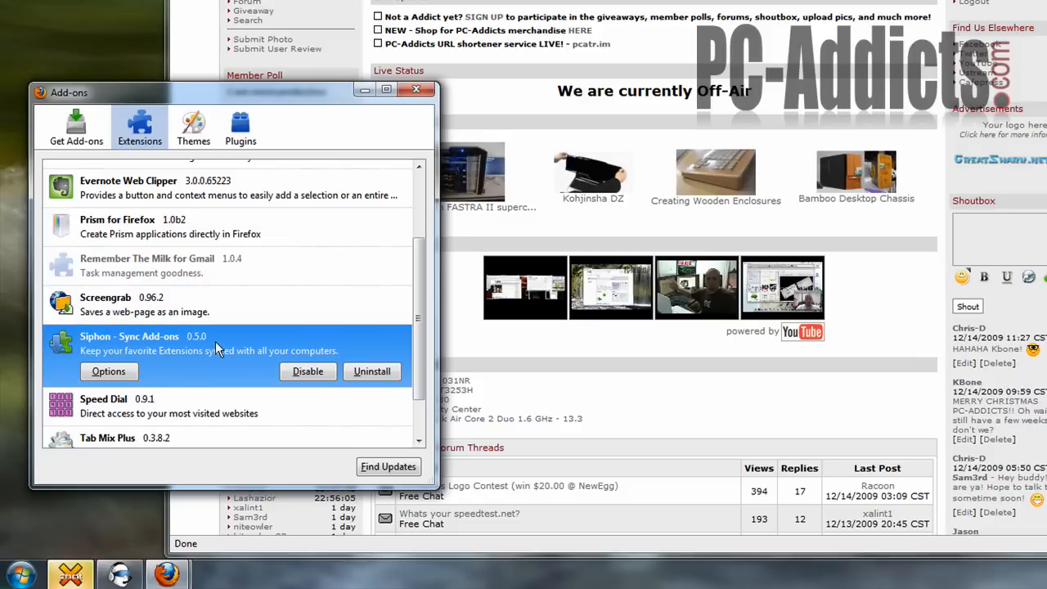
{"action": "mouse_move", "coordinate": [148, 366]}
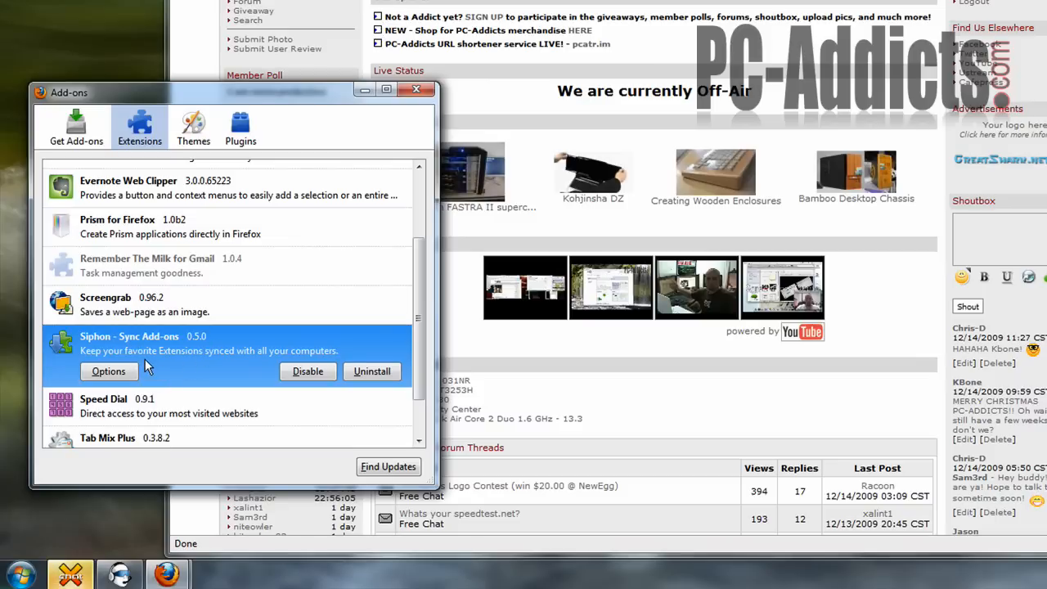
{"action": "mouse_move", "coordinate": [215, 380]}
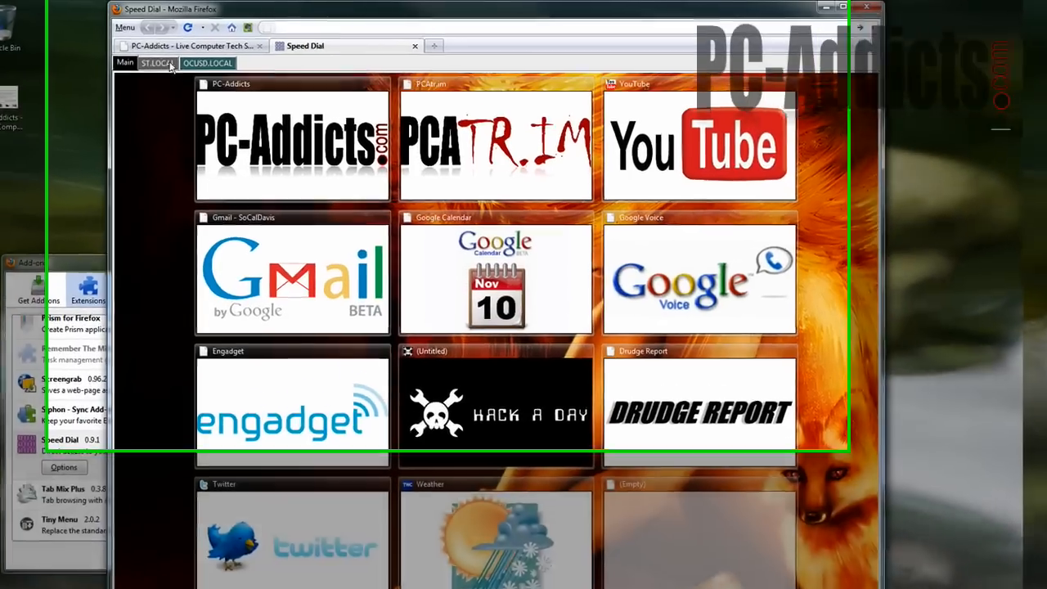
- Show details for the Tab Mix Plus and Tiny Menu extensions
{"action": "left_click", "coordinate": [208, 62]}
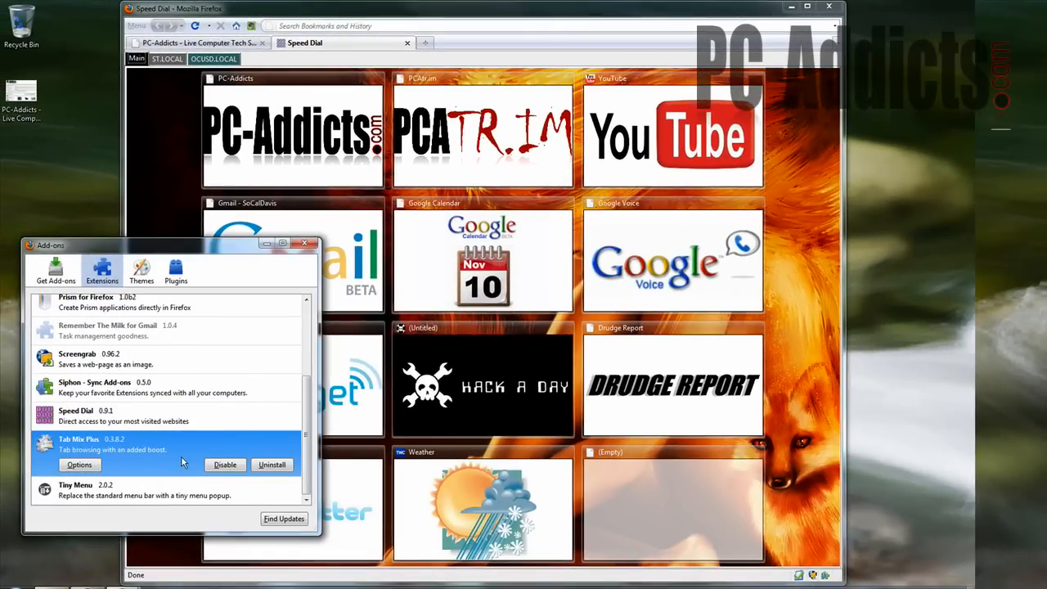
{"action": "mouse_move", "coordinate": [105, 494]}
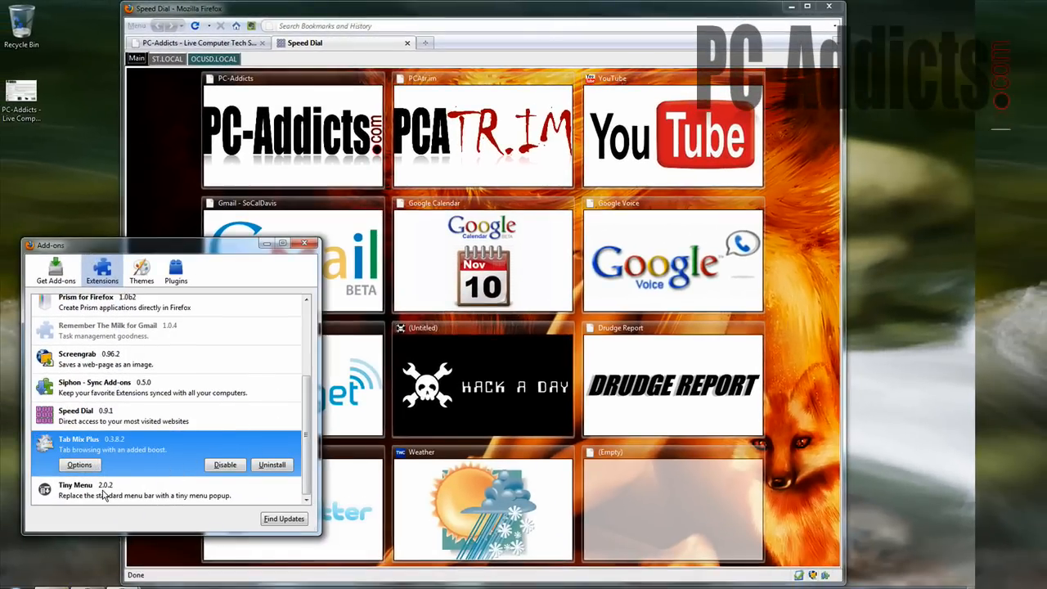
{"action": "left_click", "coordinate": [138, 26]}
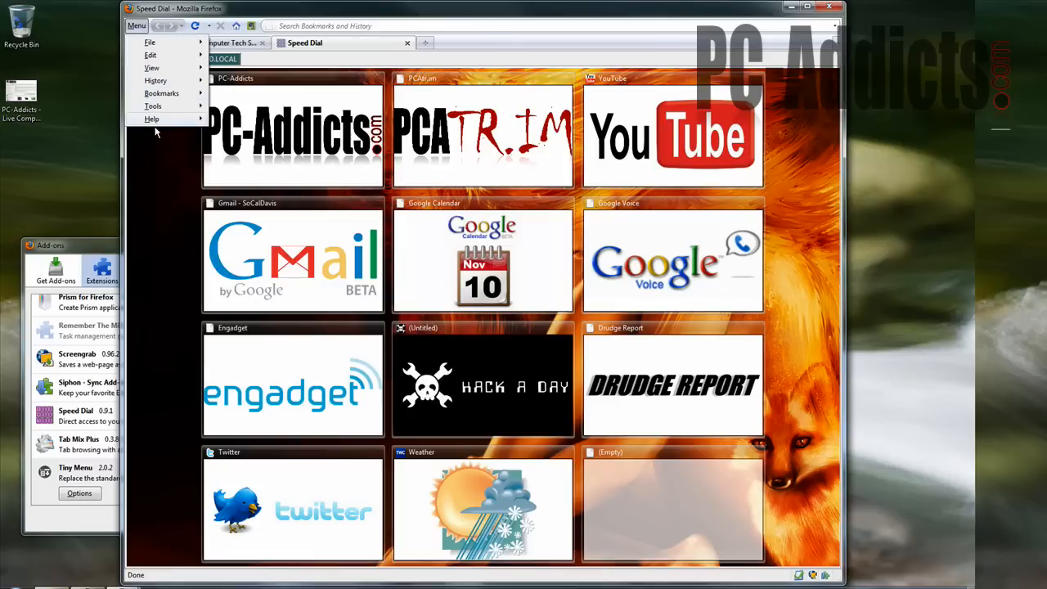
- Demonstrate Tiny Menu's Tools submenu, dismiss it, and close the Add-ons window
{"action": "left_click", "coordinate": [154, 104]}
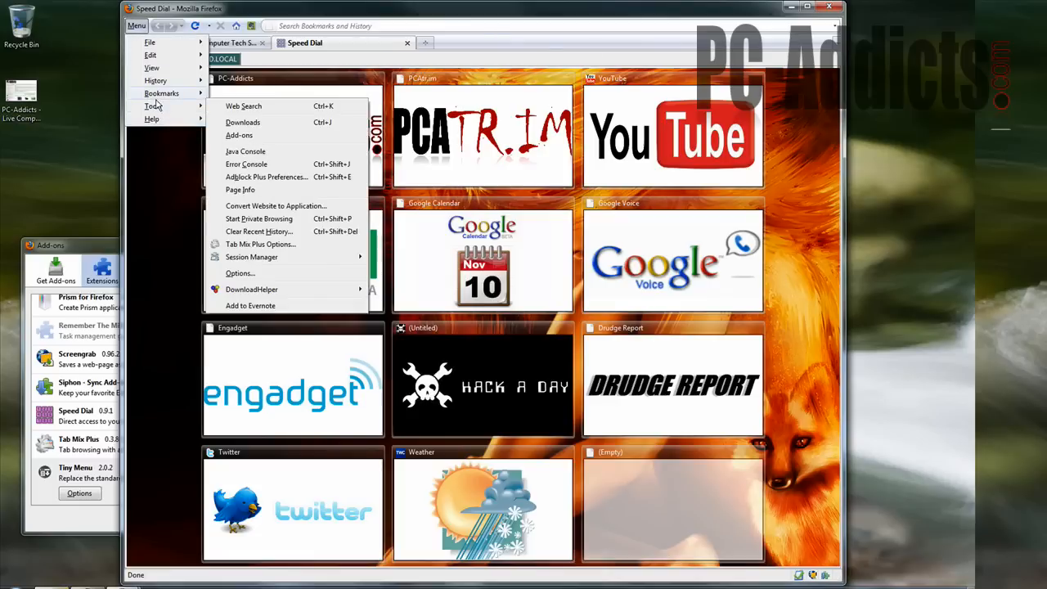
{"action": "left_click", "coordinate": [161, 92]}
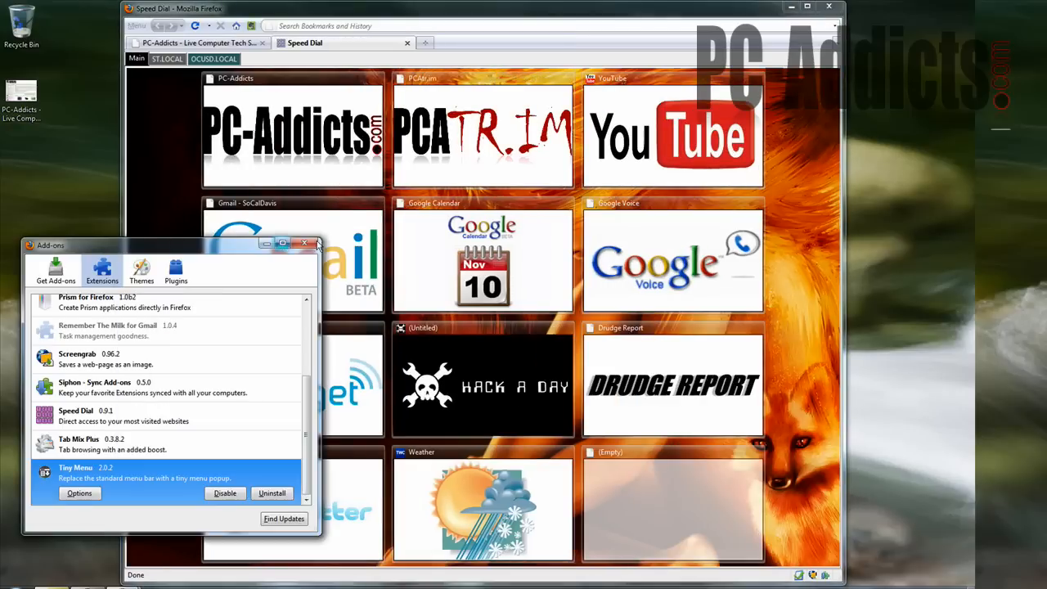
{"action": "left_click", "coordinate": [314, 243]}
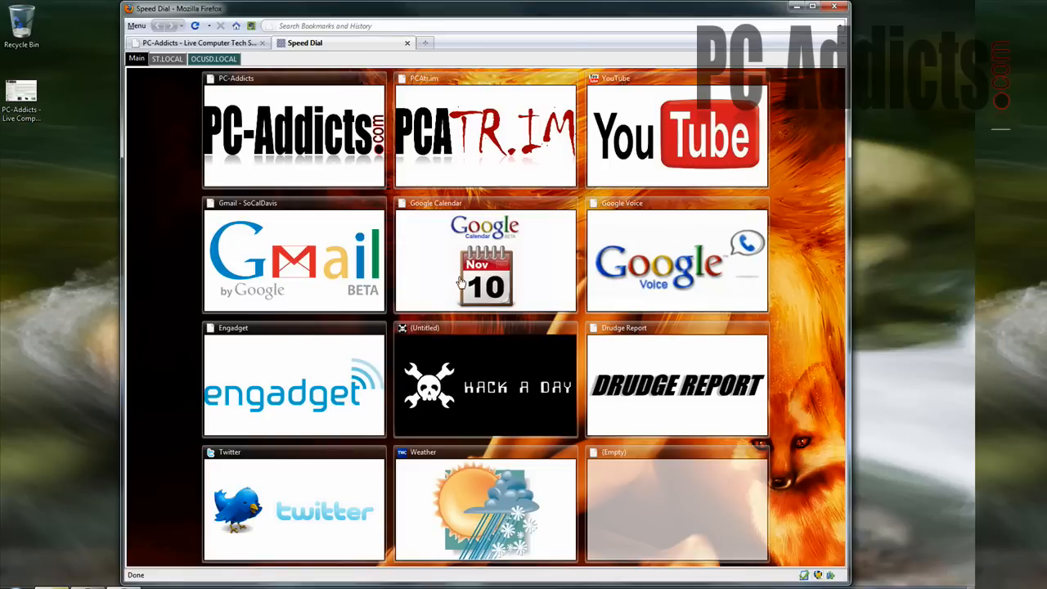
{"action": "mouse_move", "coordinate": [325, 115]}
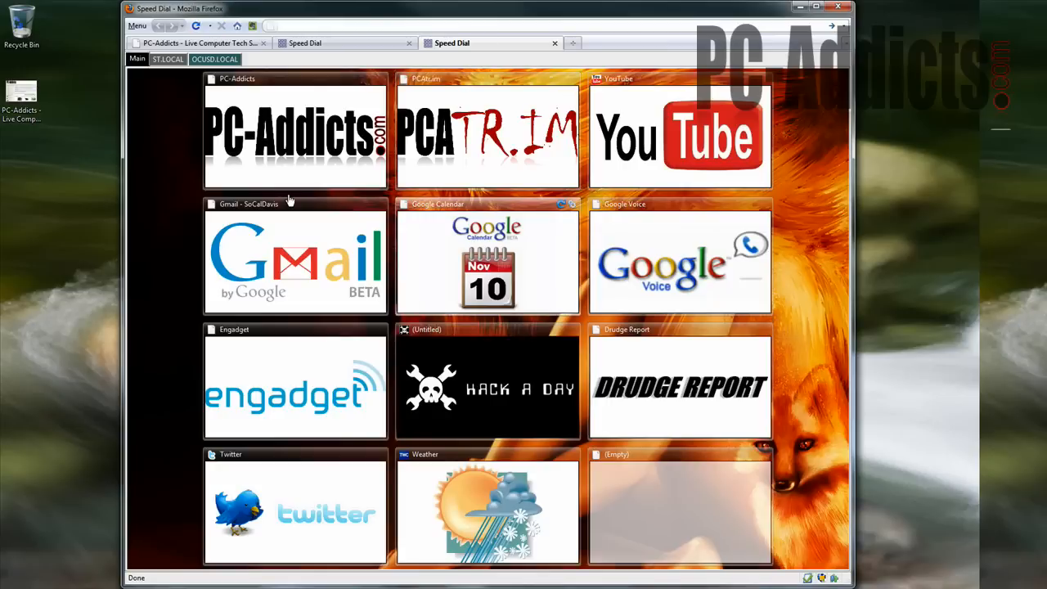
- Open Gmail from its Speed Dial tile and return to the Speed Dial tab
{"action": "left_click", "coordinate": [295, 134]}
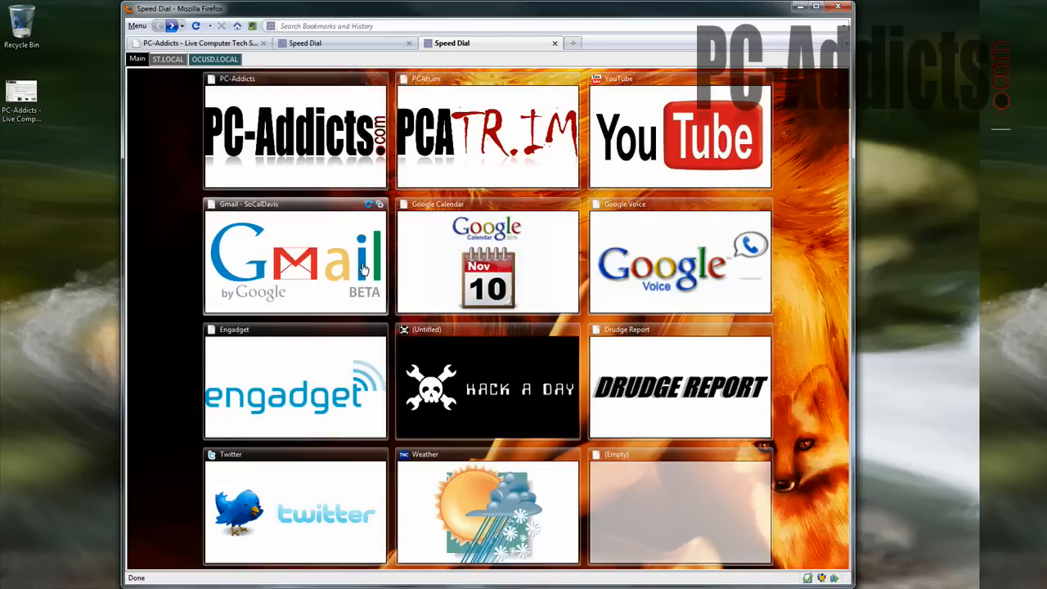
{"action": "left_click", "coordinate": [295, 259]}
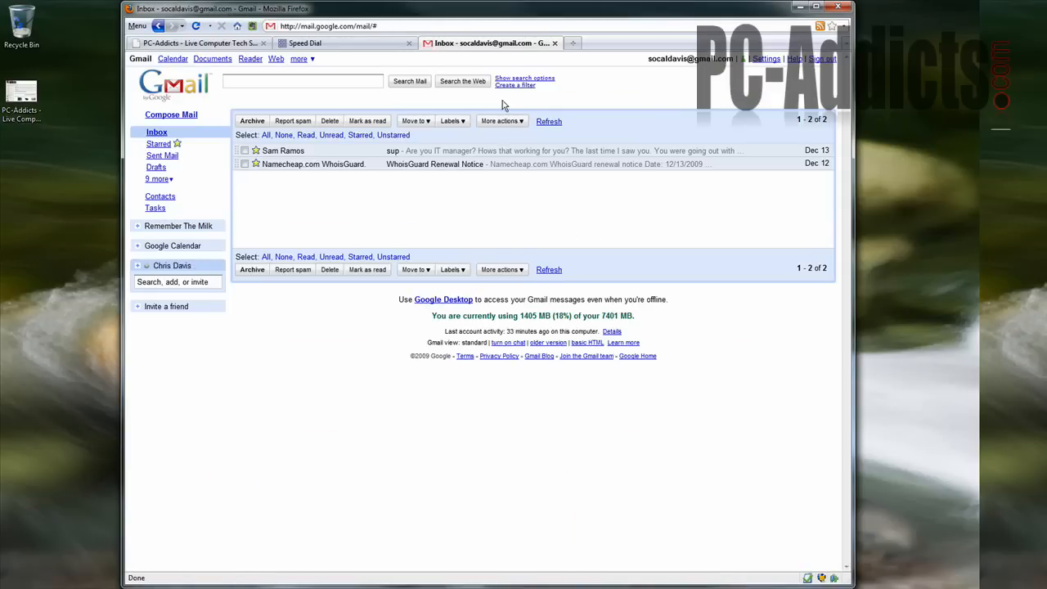
{"action": "left_click", "coordinate": [306, 43]}
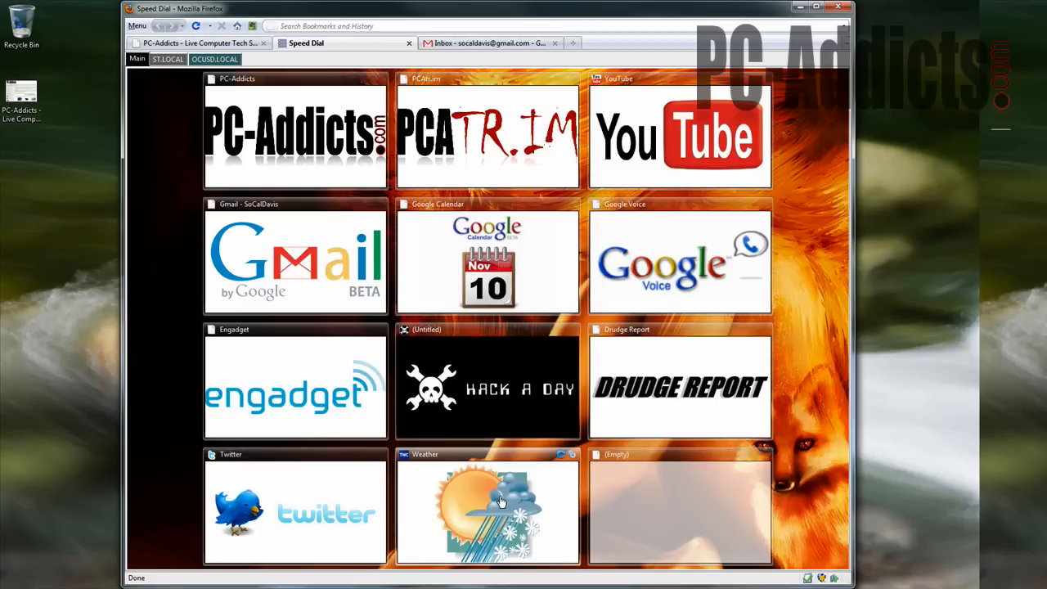
- Open the Rock Falls hourly weather forecast from its tile and scroll through it
{"action": "left_click", "coordinate": [487, 507]}
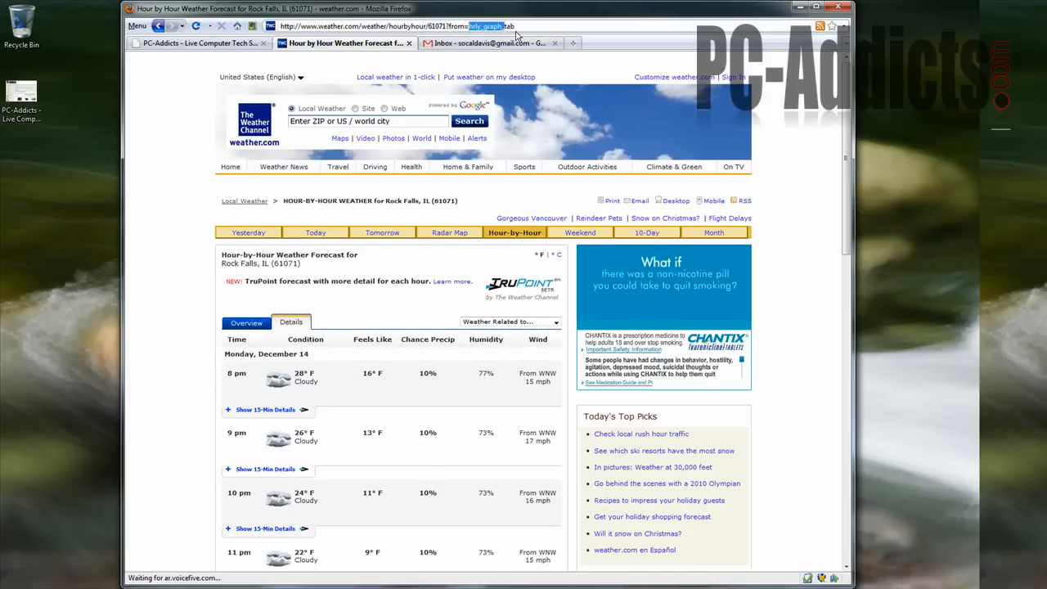
{"action": "scroll", "scroll_direction": "down", "scroll_amount": 3}
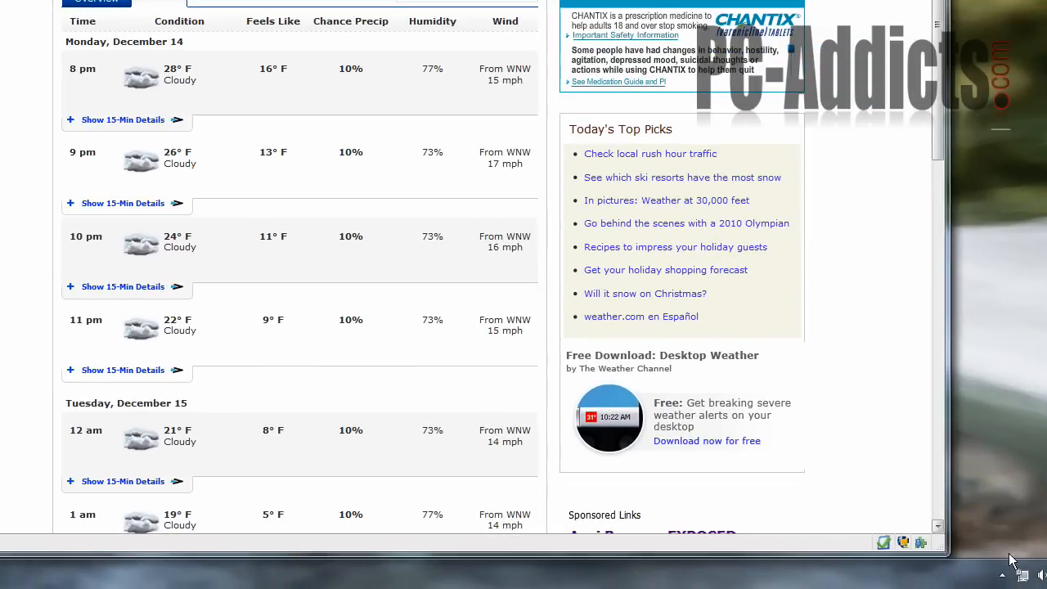
{"action": "mouse_move", "coordinate": [904, 543]}
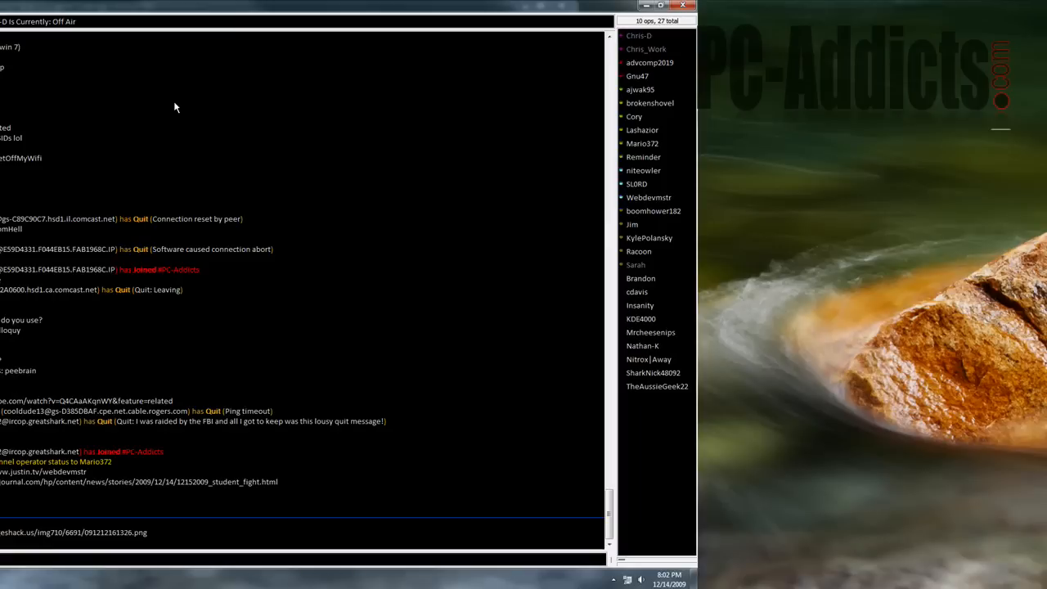
{"action": "mouse_move", "coordinate": [342, 183]}
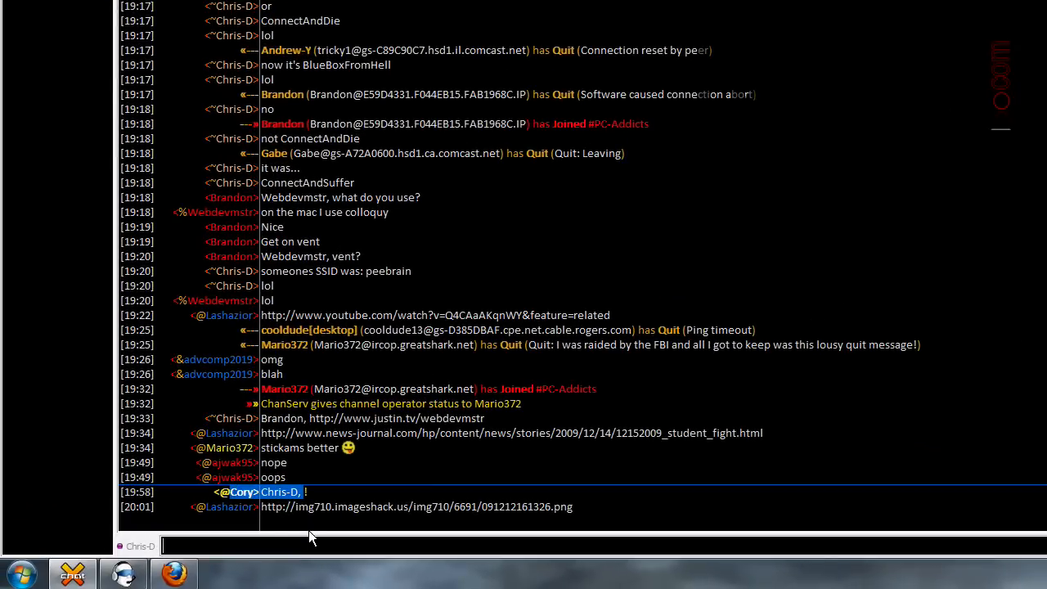
- Post the greeting 'YO YO YO Cory' in the PC-Addicts channel
{"action": "type", "text": "YO YO YO Cory"}
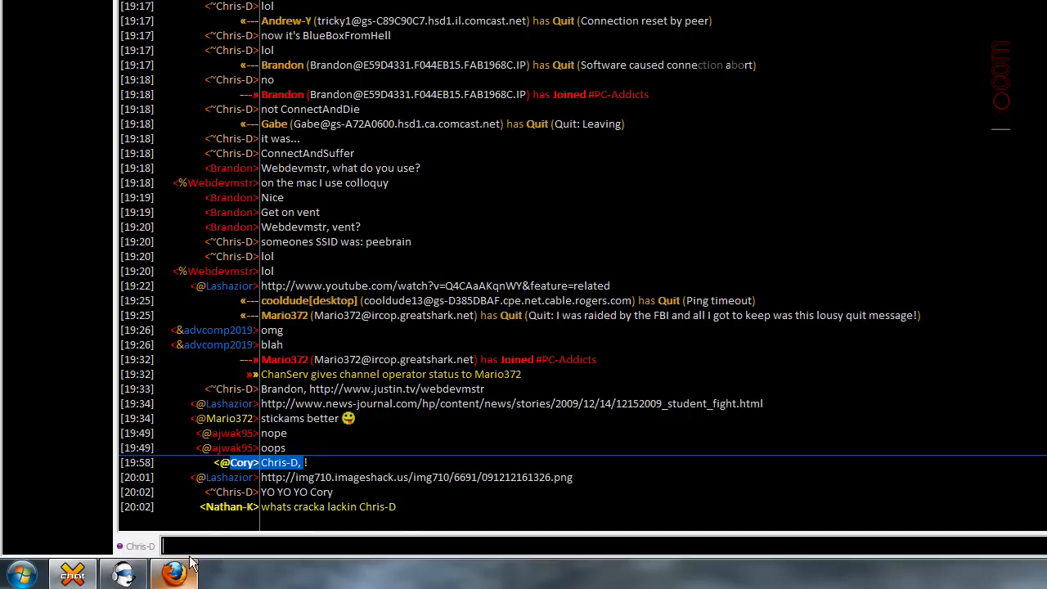
{"action": "mouse_move", "coordinate": [425, 516]}
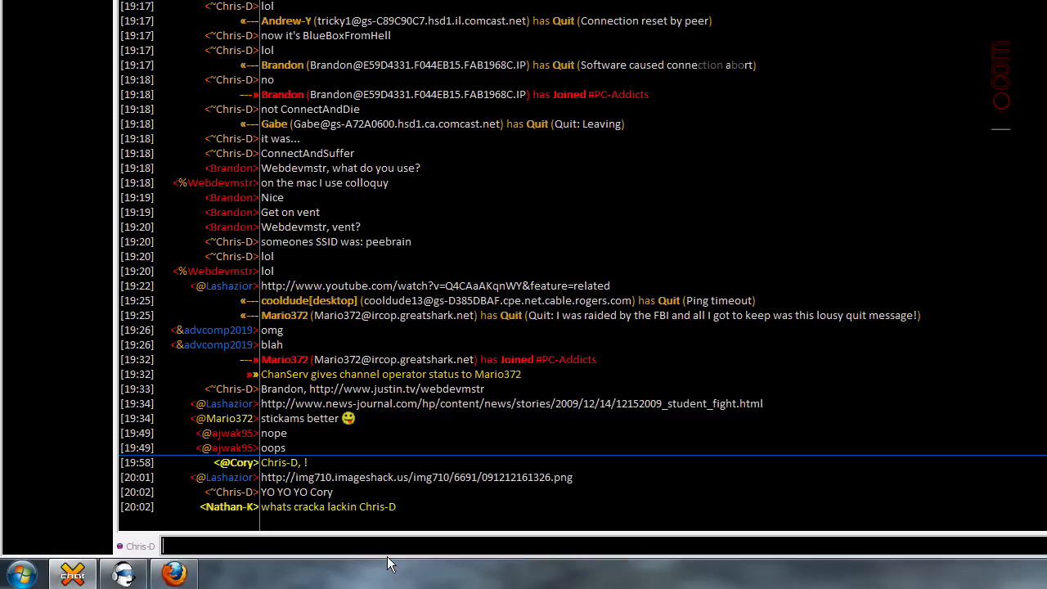
{"action": "mouse_move", "coordinate": [373, 540]}
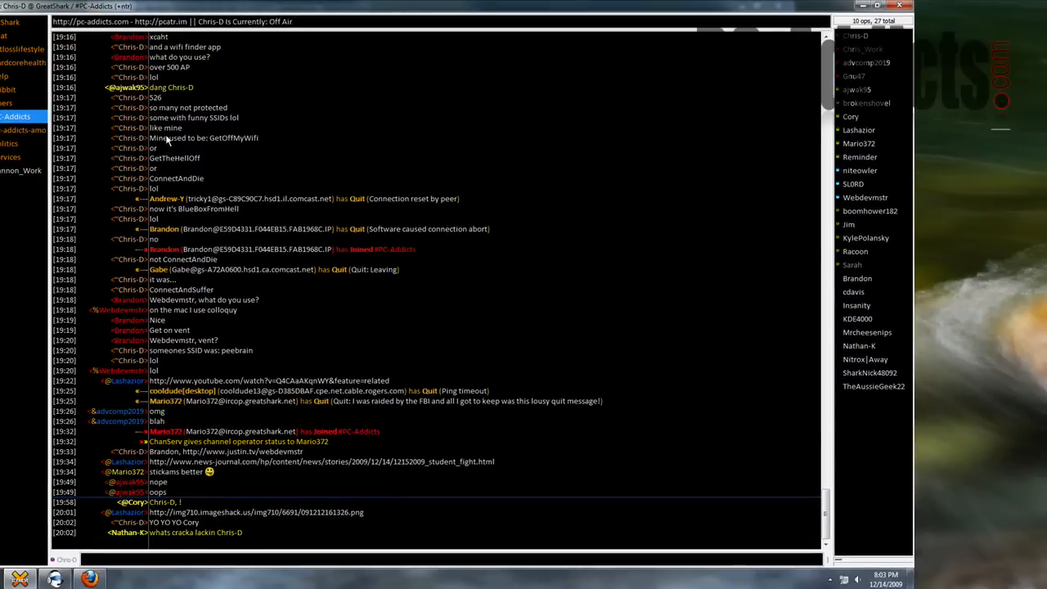
- Scroll up the weather.com hourly forecast for Rock Falls in Firefox
{"action": "scroll", "scroll_direction": "up", "scroll_amount": 3}
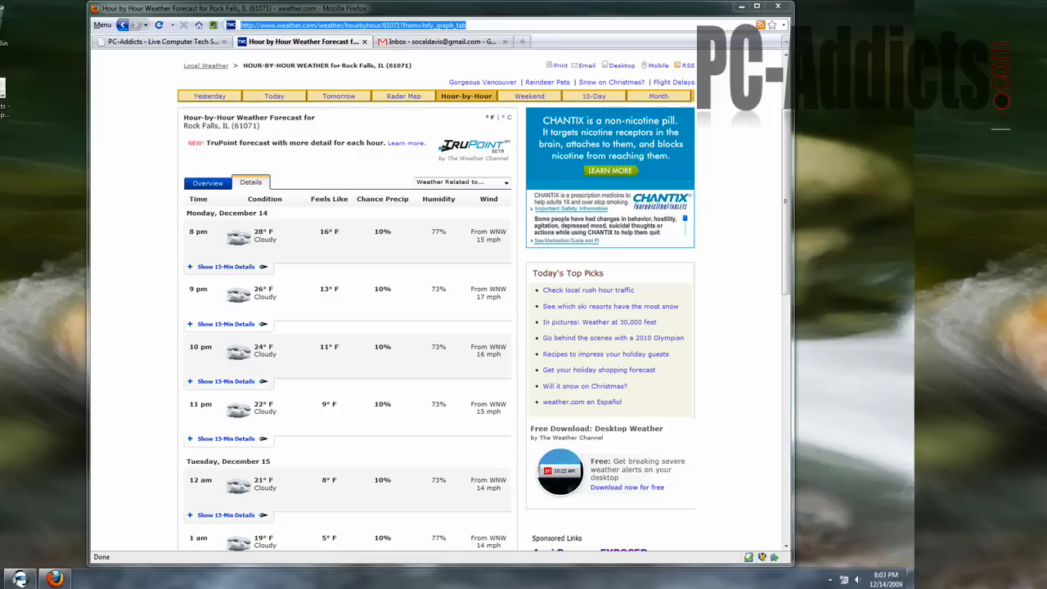
{"action": "mouse_move", "coordinate": [344, 306]}
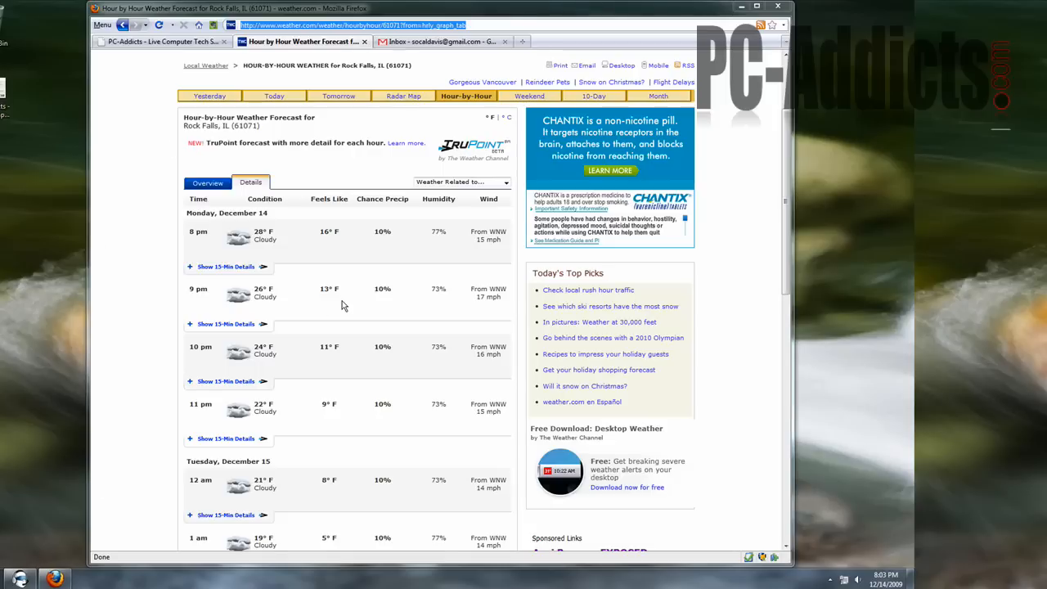